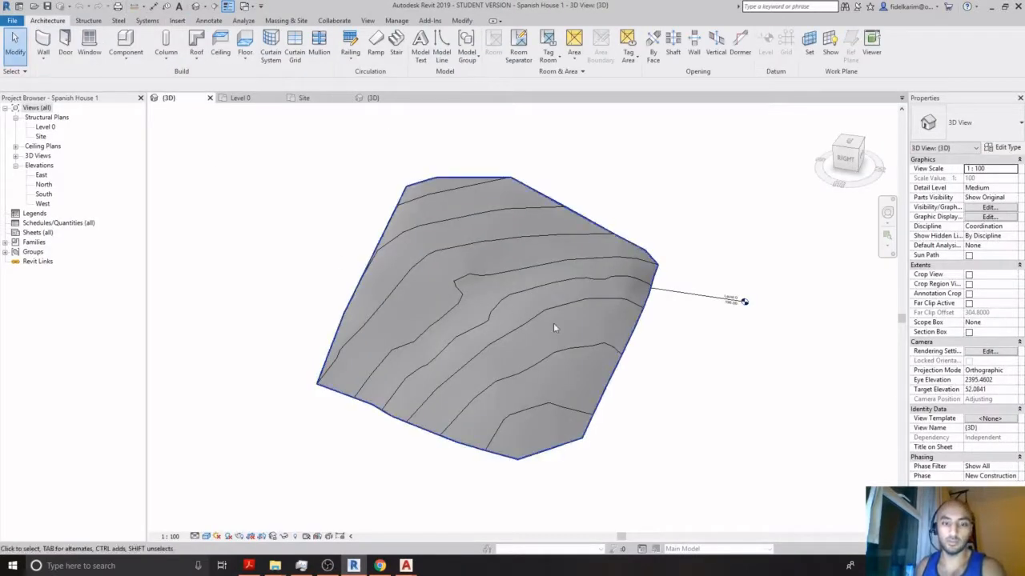
- Open the new project's Site floor plan and dismiss the New Project setup
{"action": "left_click_drag", "start_coordinate": [552, 327], "coordinate": [598, 194]}
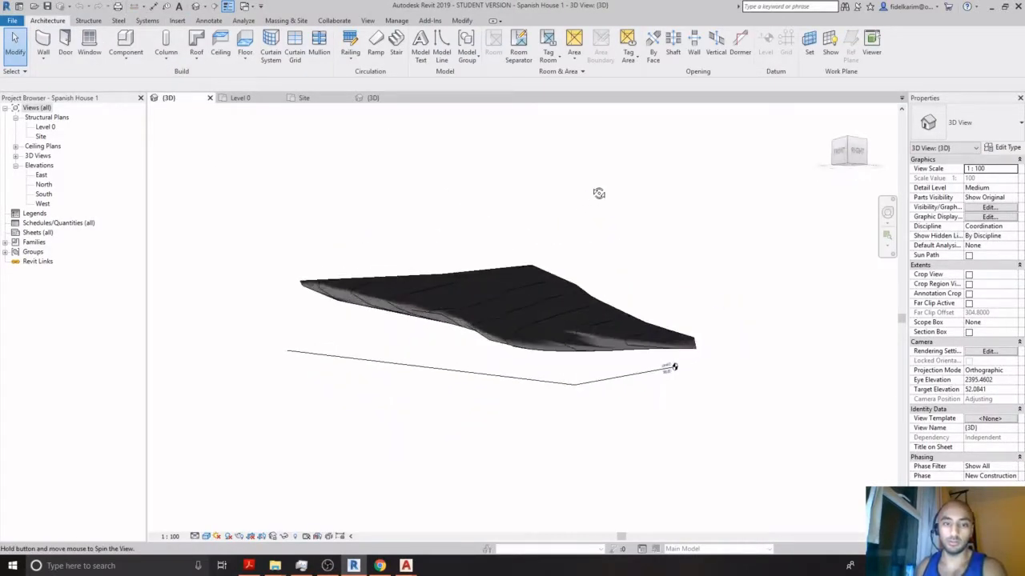
{"action": "left_click_drag", "start_coordinate": [598, 193], "coordinate": [516, 320]}
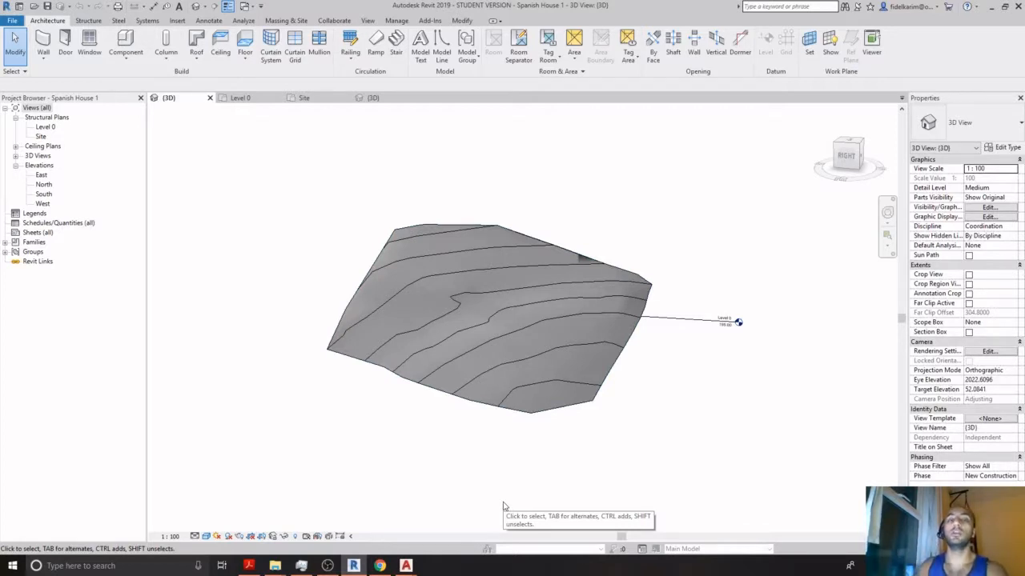
{"action": "mouse_move", "coordinate": [439, 517]}
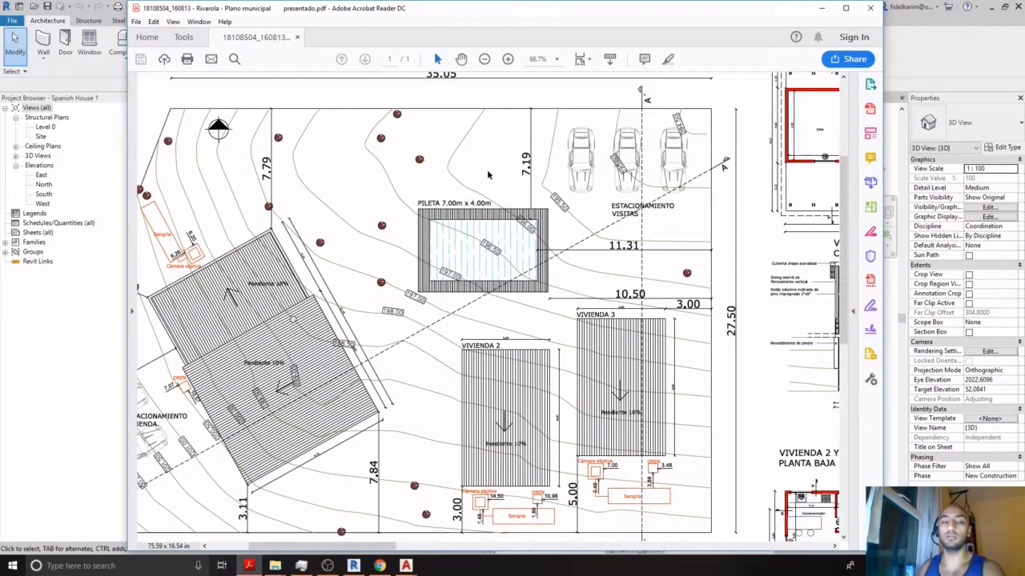
{"action": "mouse_move", "coordinate": [509, 128]}
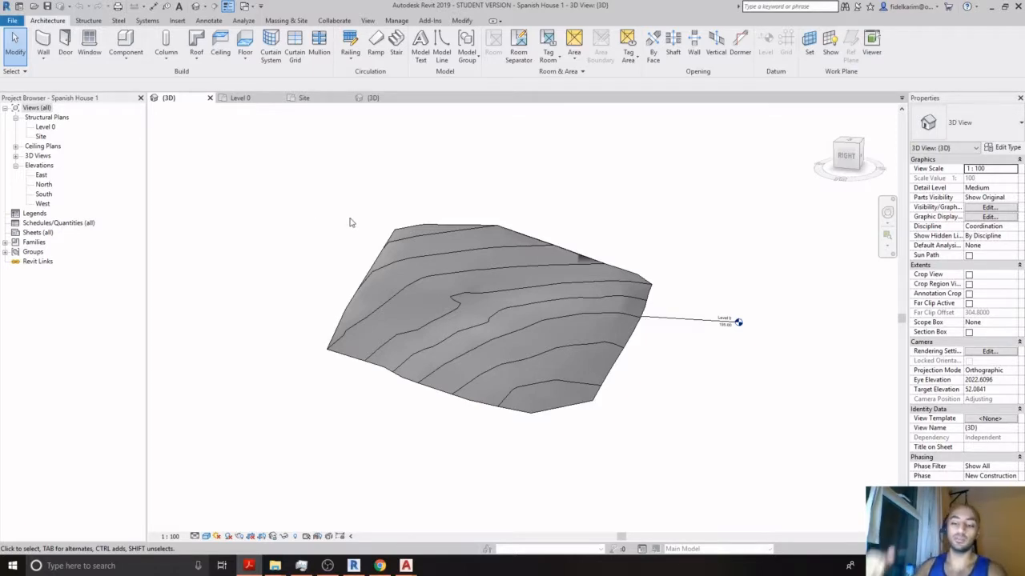
{"action": "mouse_move", "coordinate": [355, 223]}
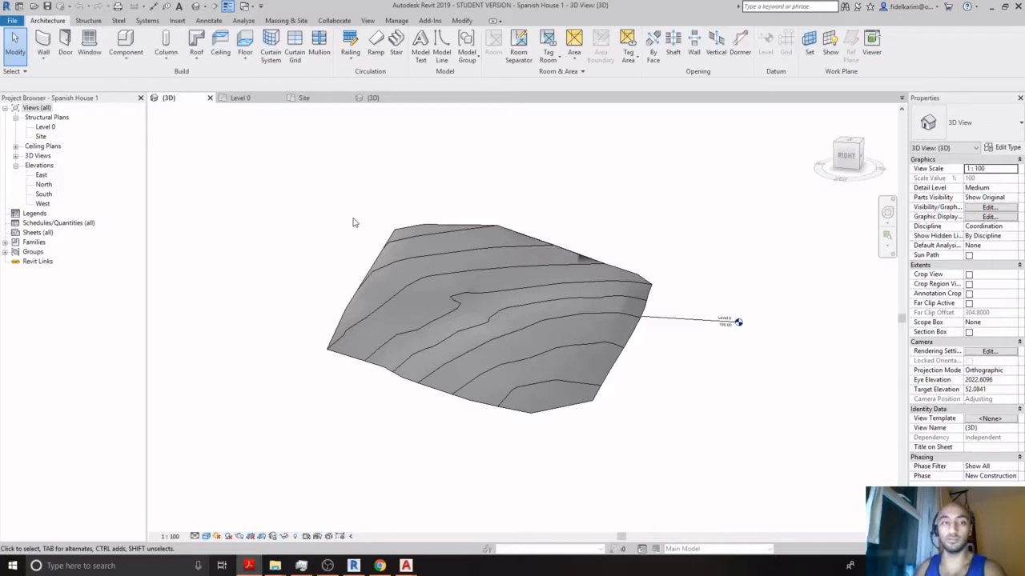
{"action": "left_click", "coordinate": [372, 97]}
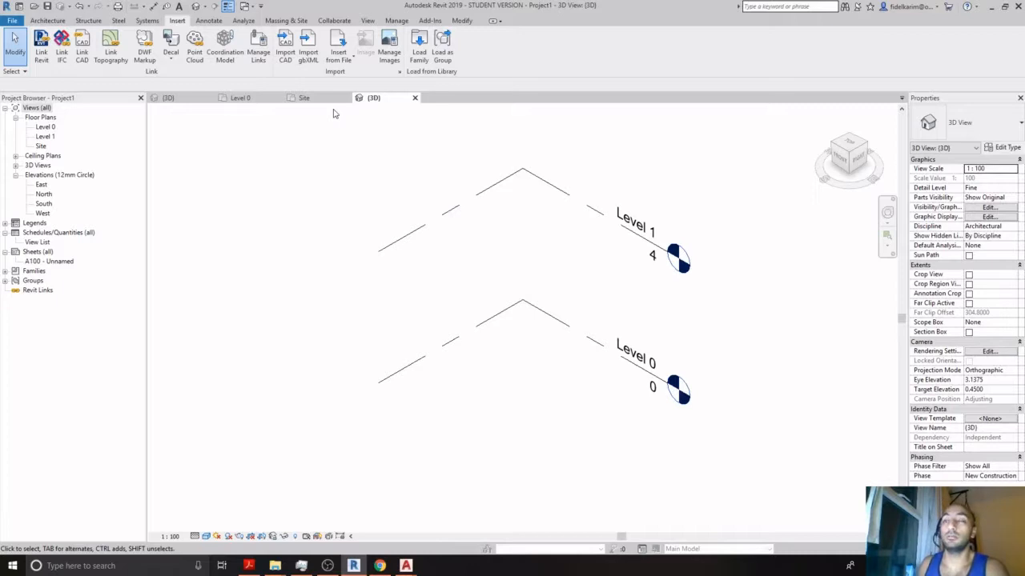
{"action": "mouse_move", "coordinate": [306, 98]}
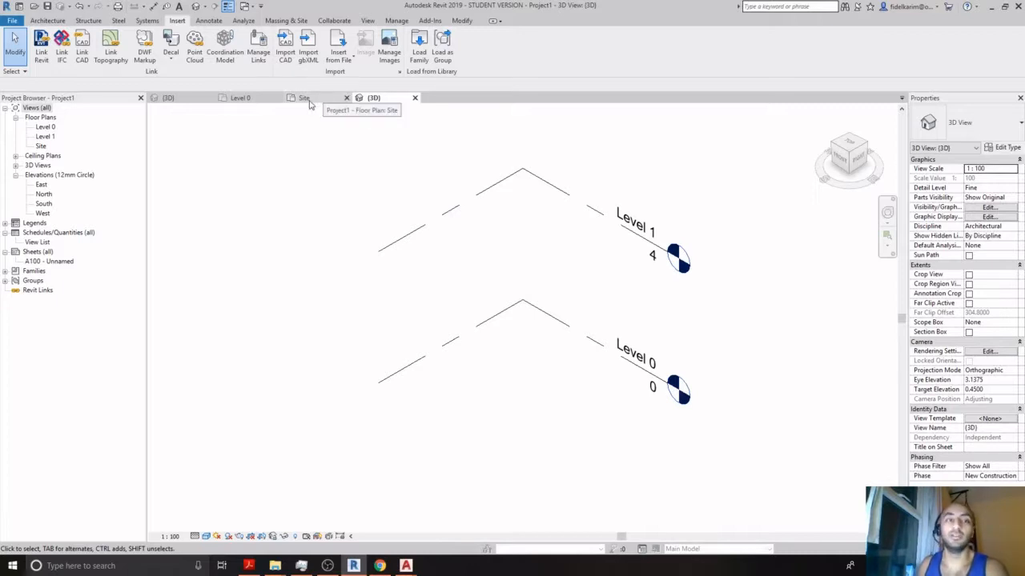
{"action": "left_click", "coordinate": [303, 98]}
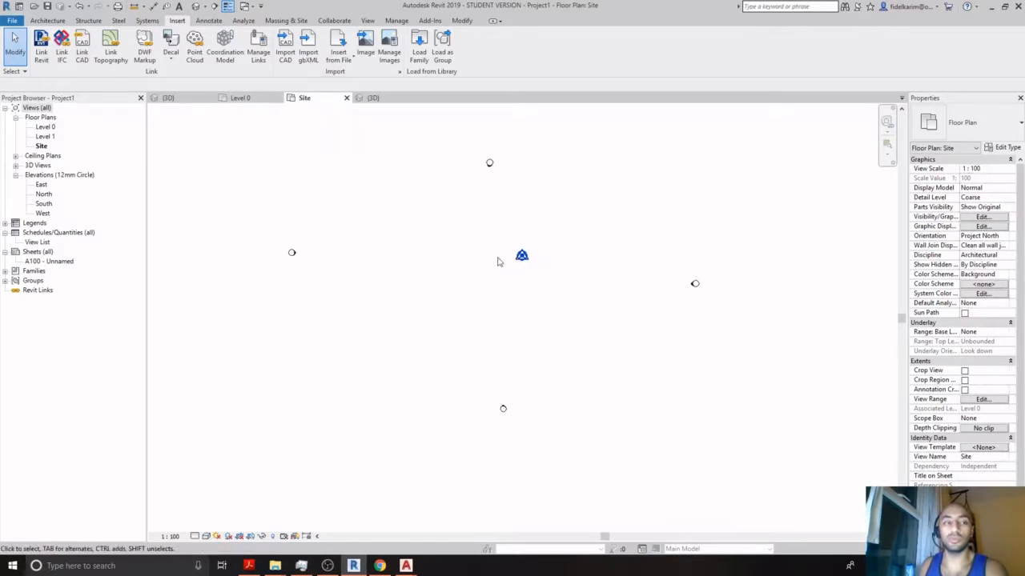
{"action": "left_click", "coordinate": [12, 23]}
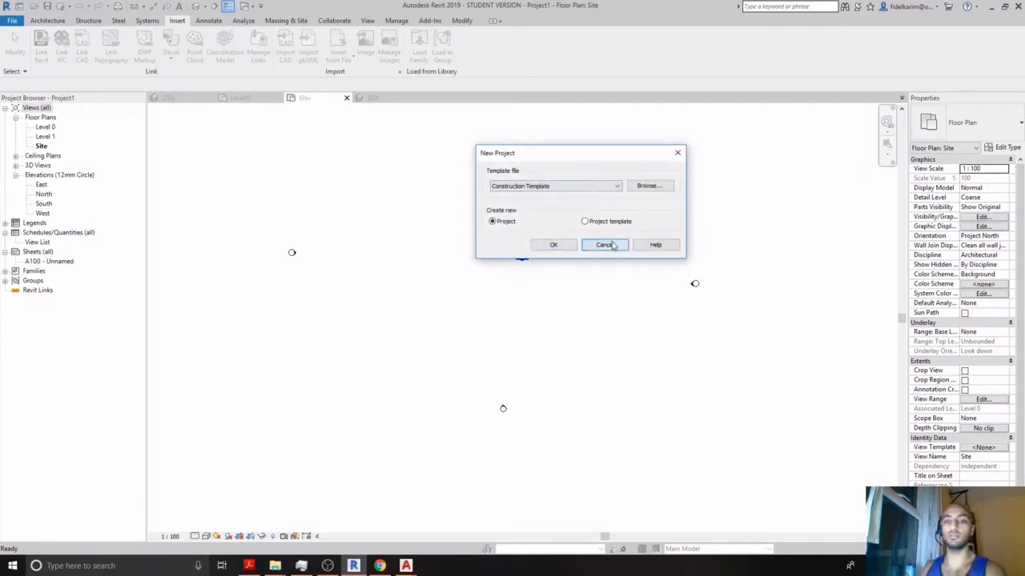
{"action": "left_click", "coordinate": [605, 245]}
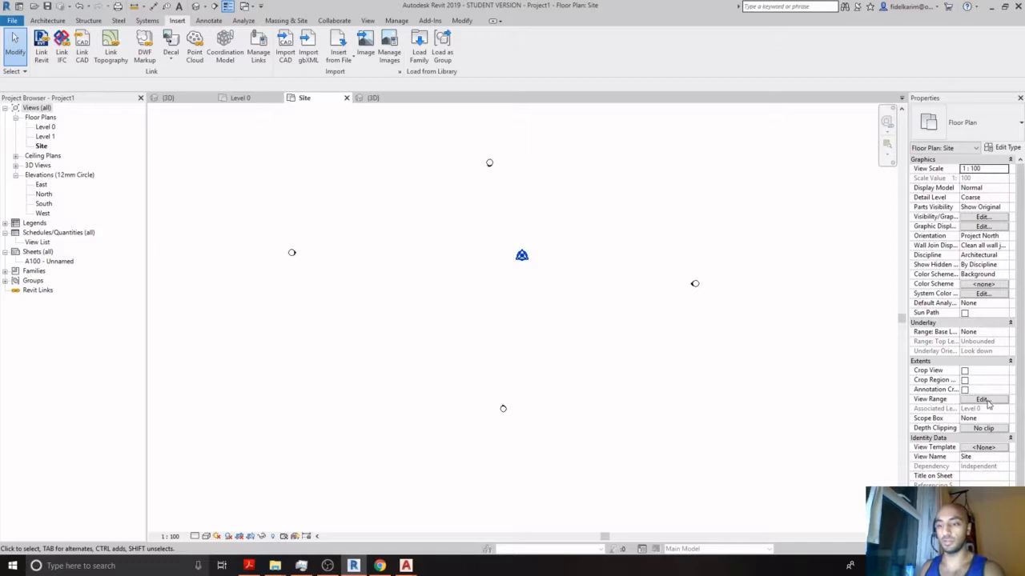
- Set the Site plan's view range cut plane offset to 100, then begin an image import
{"action": "left_click", "coordinate": [981, 399]}
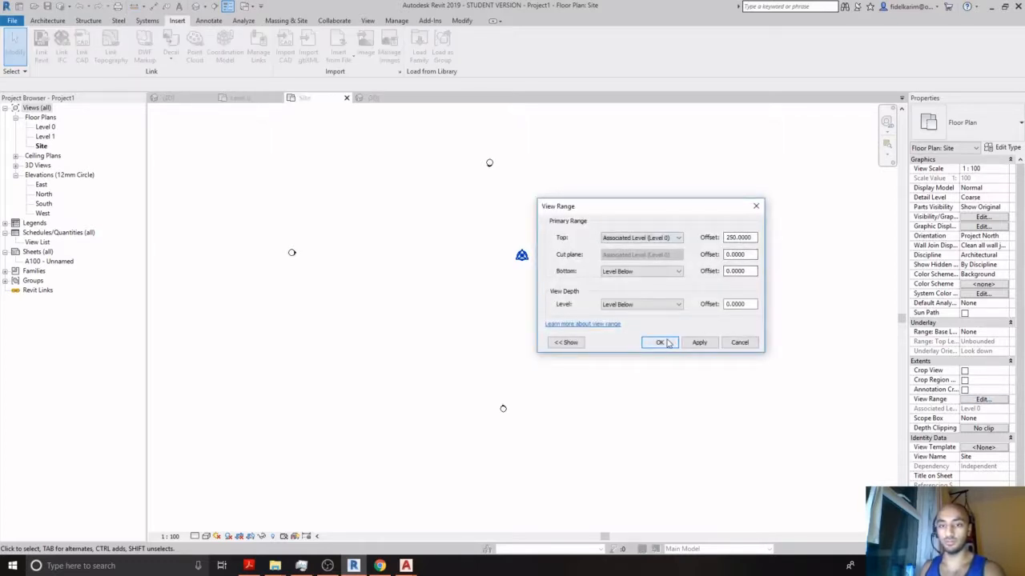
{"action": "mouse_move", "coordinate": [728, 290]}
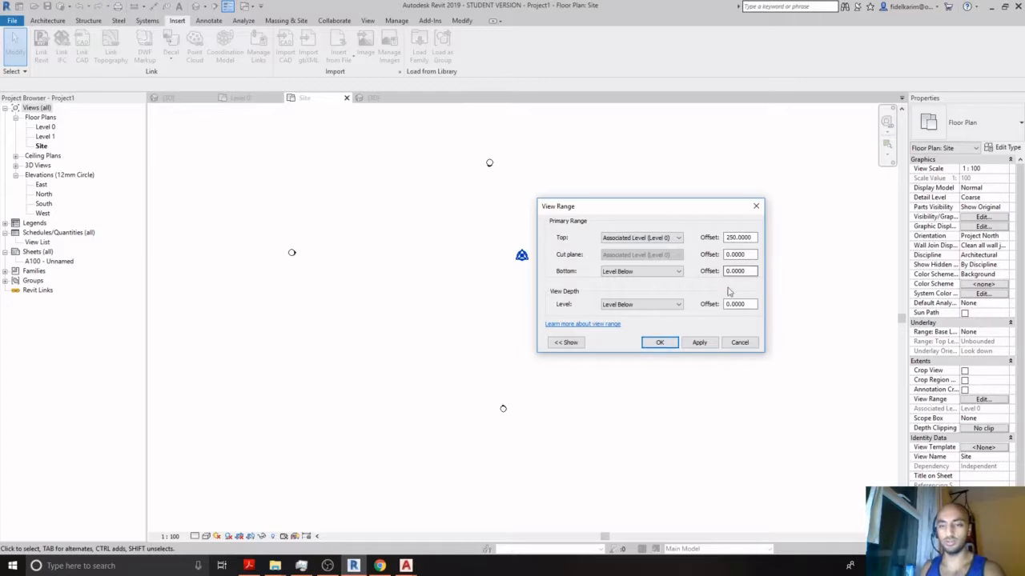
{"action": "left_click", "coordinate": [740, 253]}
{"action": "type", "text": "100"}
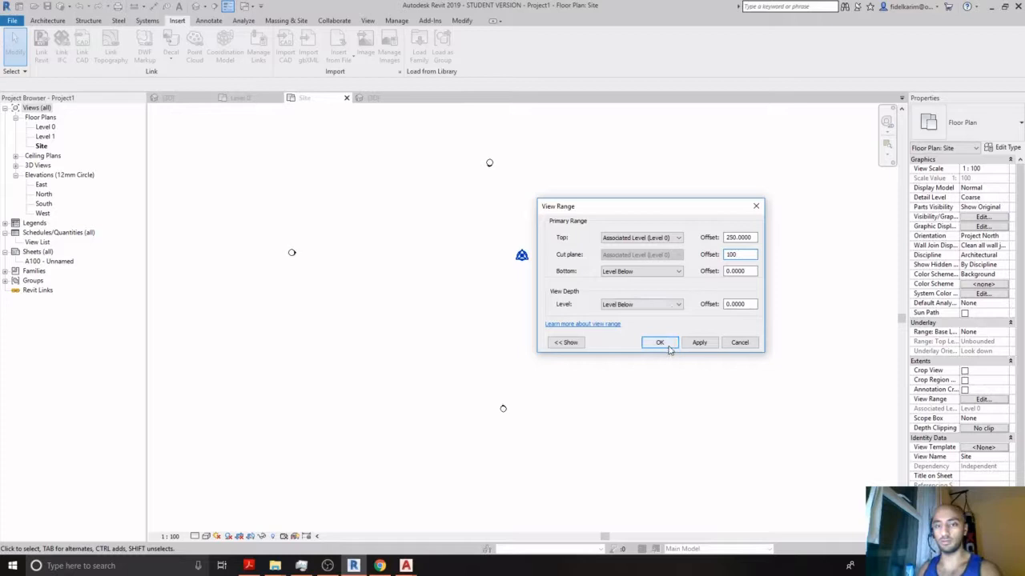
{"action": "left_click", "coordinate": [659, 343]}
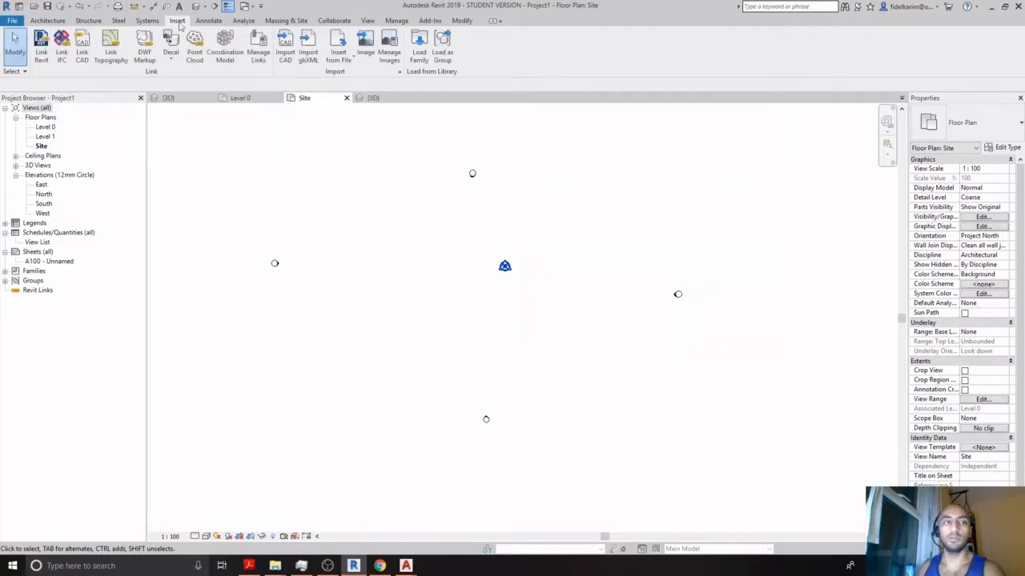
{"action": "left_click", "coordinate": [364, 44]}
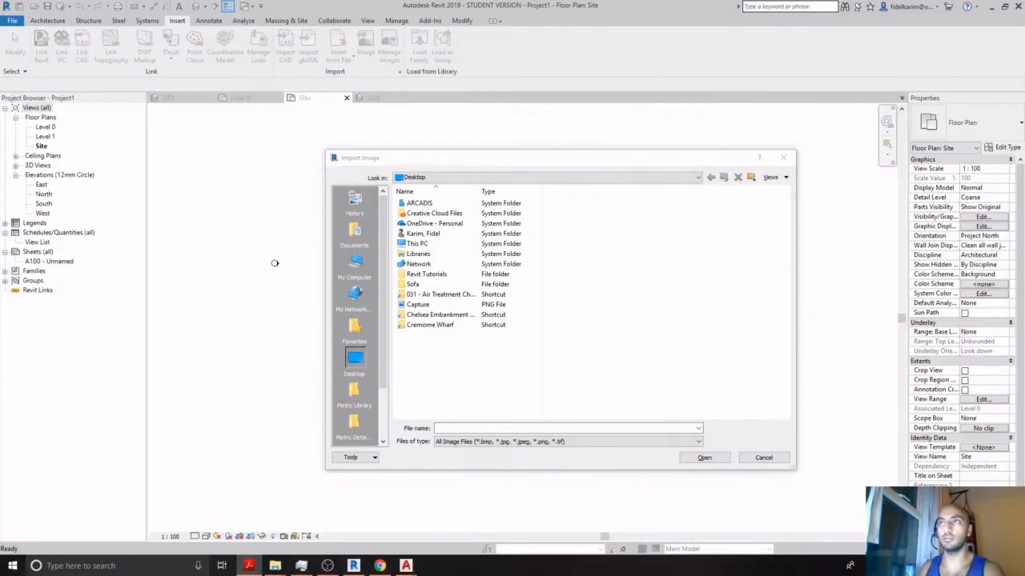
- Place the site plan image in the Site view and draw a 350-long horizontal model line above it
{"action": "left_click", "coordinate": [705, 457]}
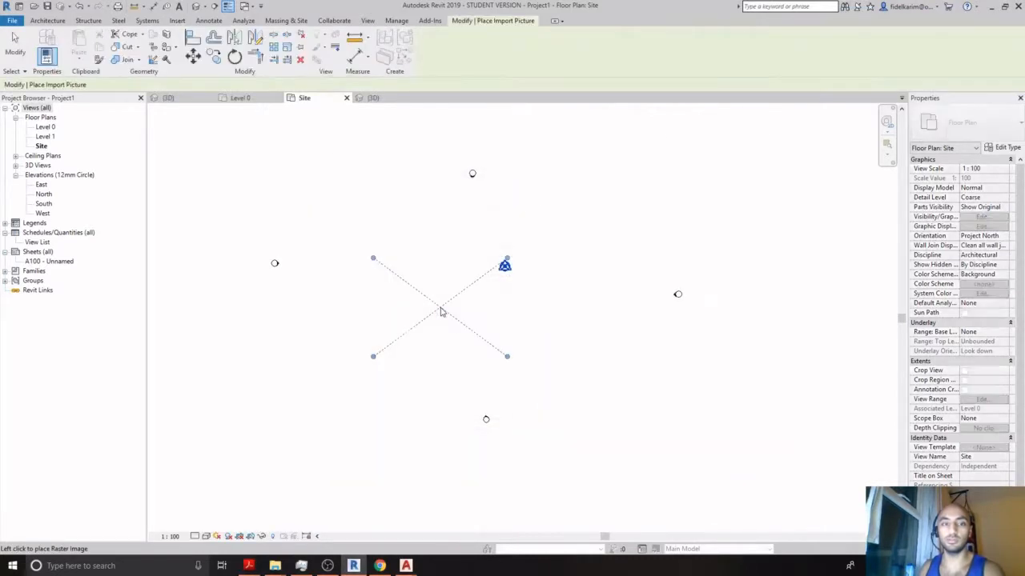
{"action": "left_click", "coordinate": [440, 312]}
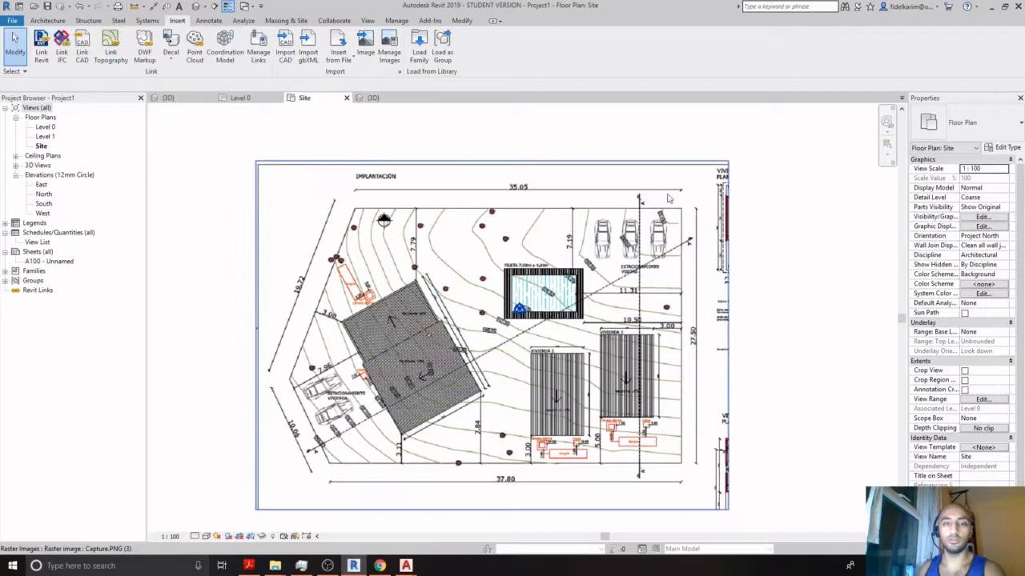
{"action": "mouse_move", "coordinate": [701, 200]}
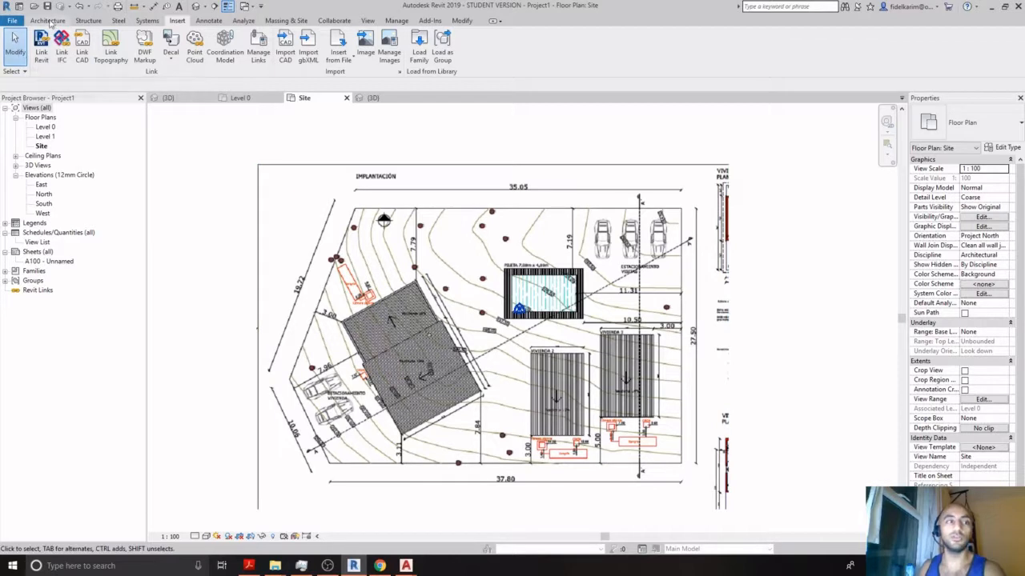
{"action": "left_click", "coordinate": [88, 19]}
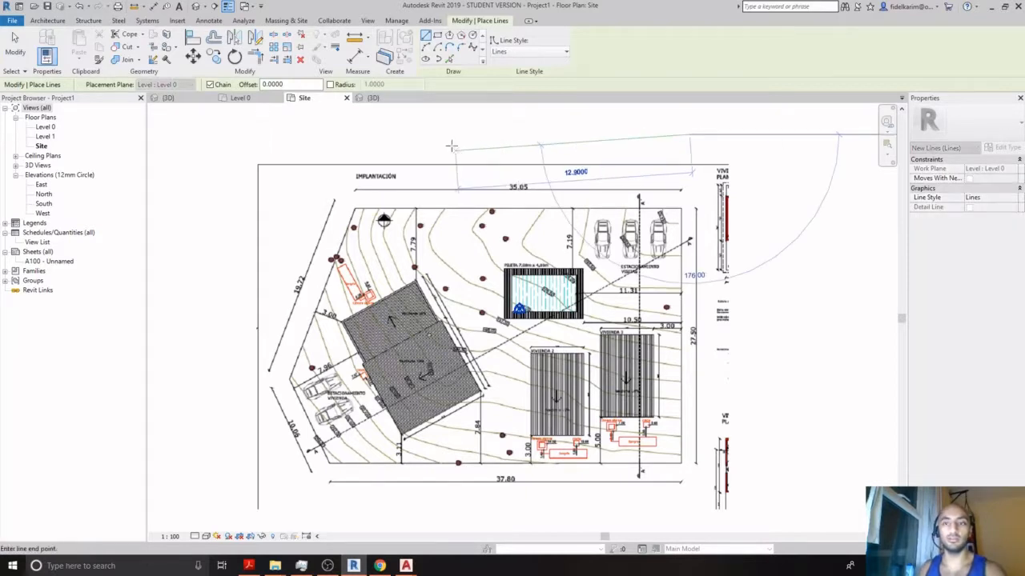
{"action": "type", "text": "350"}
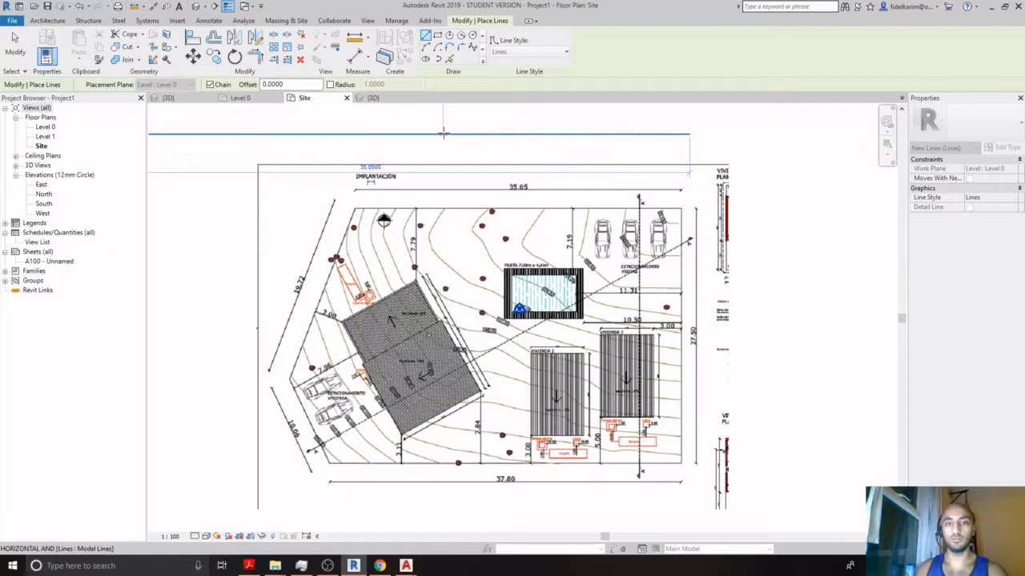
{"action": "left_click", "coordinate": [110, 20]}
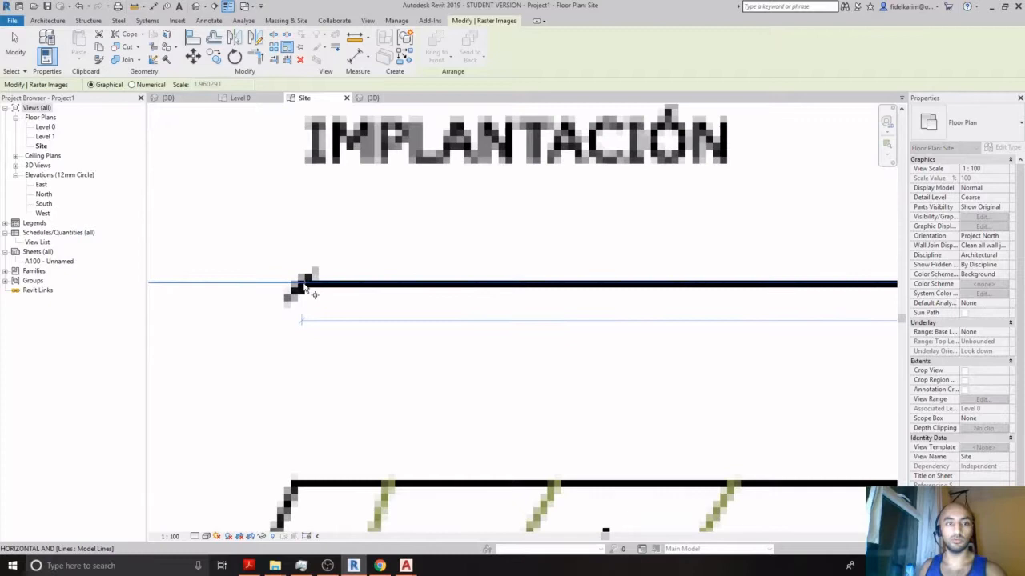
{"action": "scroll", "scroll_direction": "down", "scroll_amount": 3}
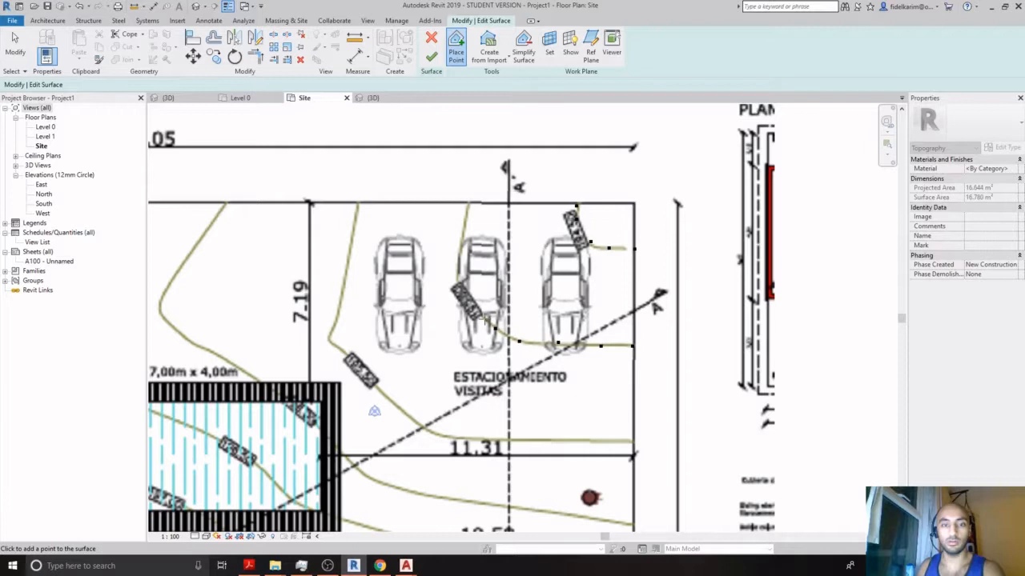
- Open the {3D} view and select Level 1 to edit its elevation value
{"action": "left_click", "coordinate": [478, 223]}
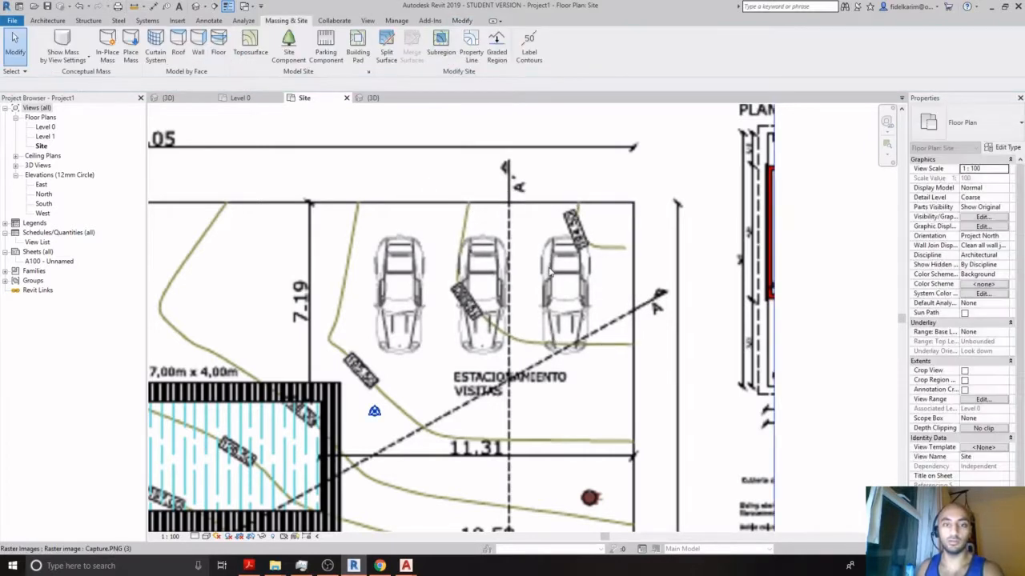
{"action": "left_click", "coordinate": [371, 97]}
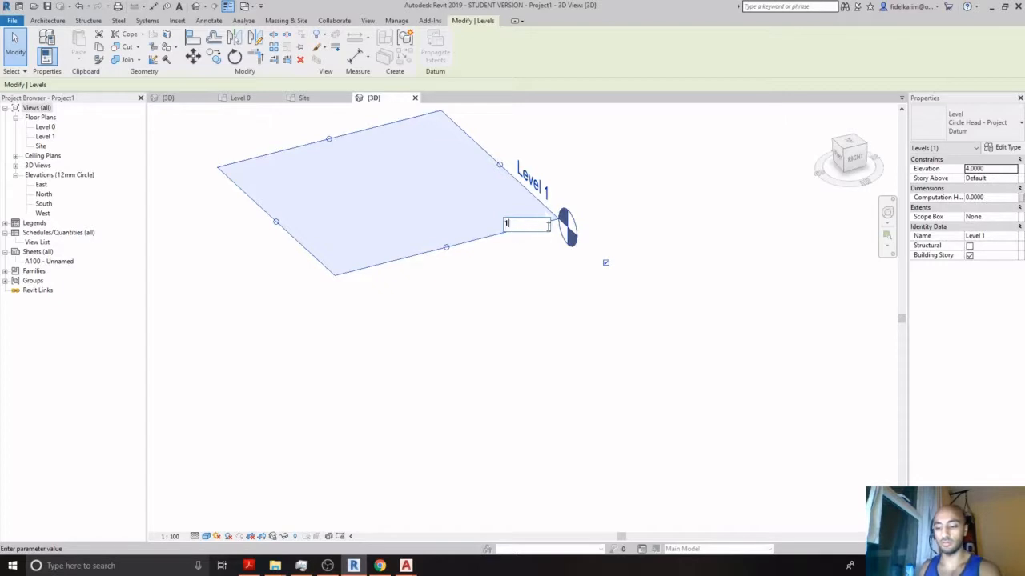
- Enter elevation 2, then select the Level 1 plane and delete it
{"action": "type", "text": "2"}
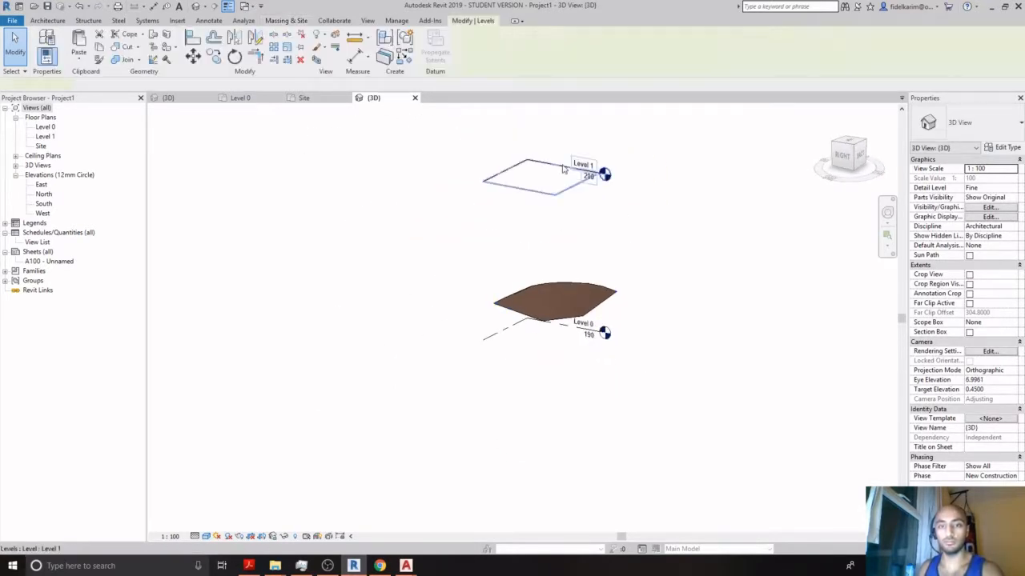
{"action": "left_click", "coordinate": [286, 20]}
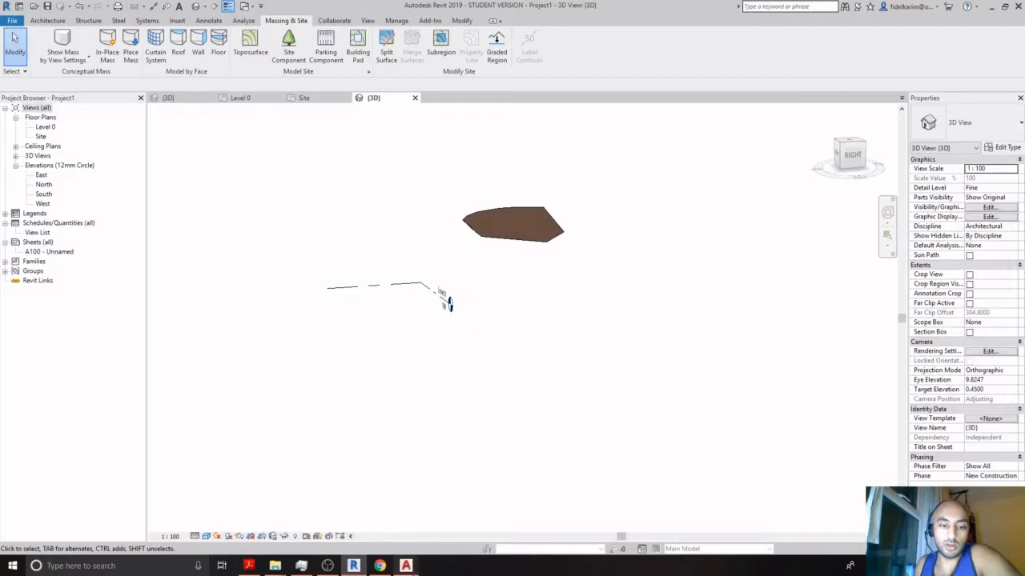
{"action": "mouse_move", "coordinate": [353, 564]}
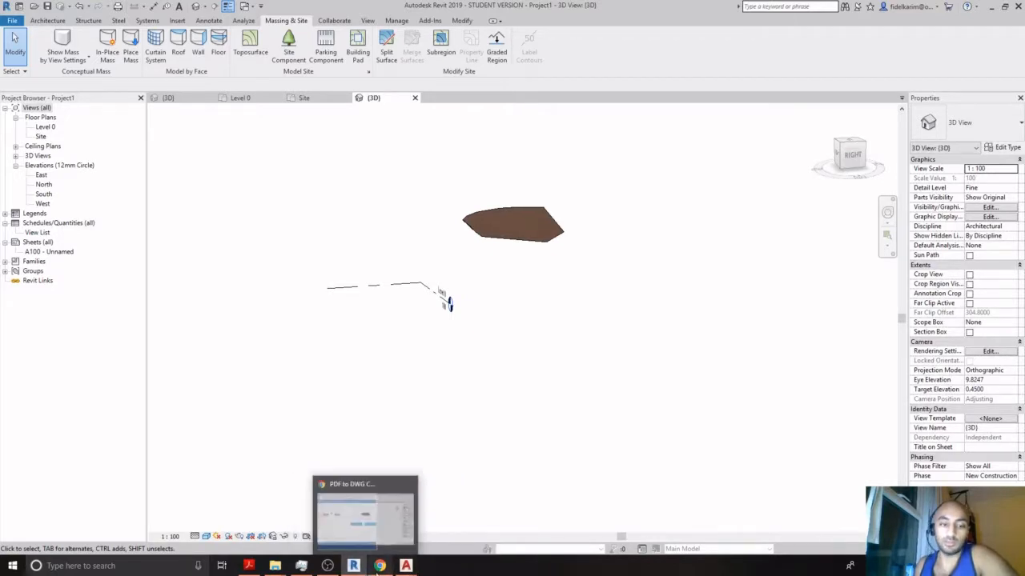
- Search Google for 'pdf to dwg' converters in a new tab and return to the converter page
{"action": "left_click", "coordinate": [366, 512]}
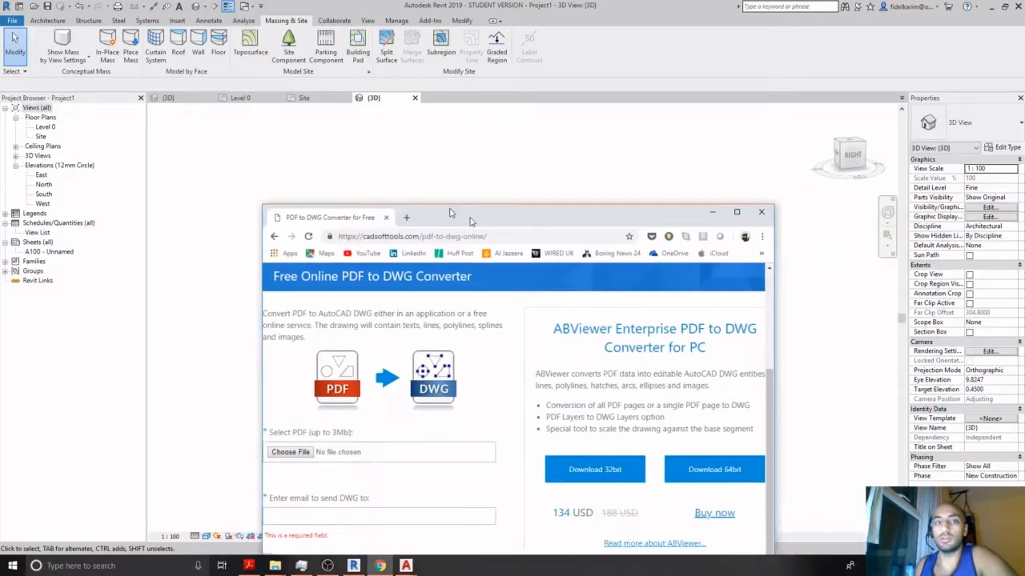
{"action": "left_click", "coordinate": [406, 217]}
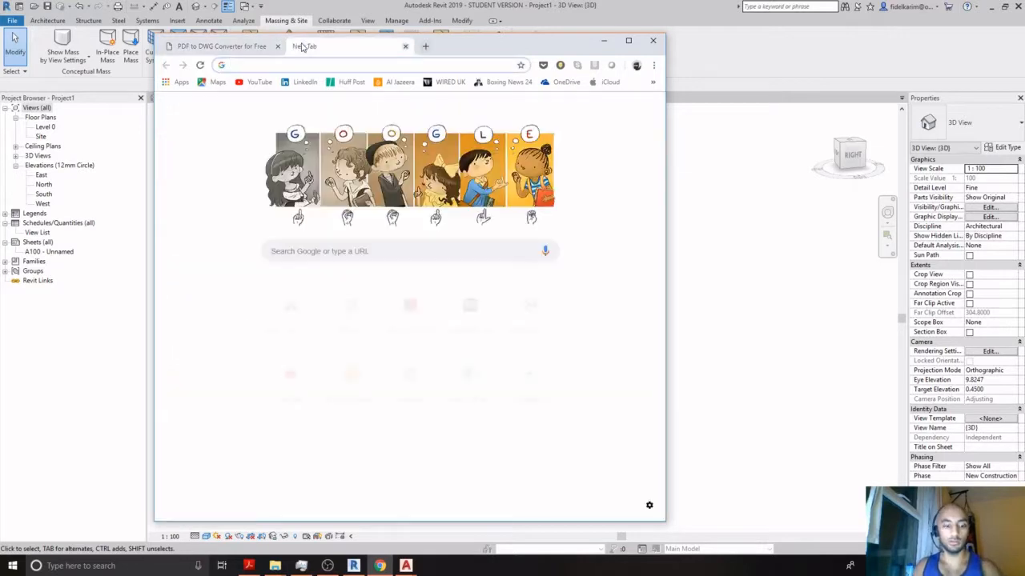
{"action": "type", "text": "dwg"}
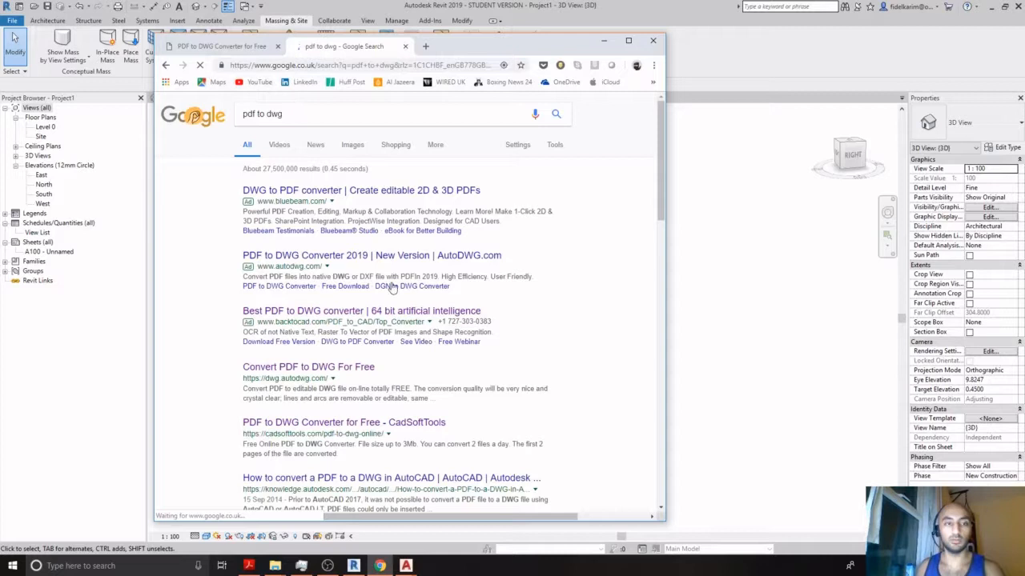
{"action": "scroll", "scroll_direction": "down", "scroll_amount": 3}
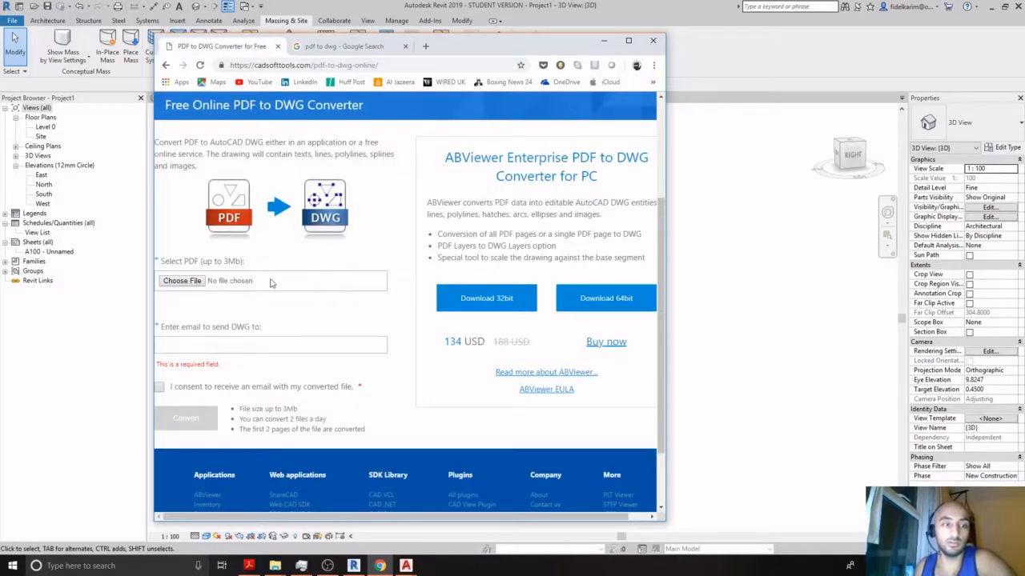
{"action": "left_click", "coordinate": [264, 345]}
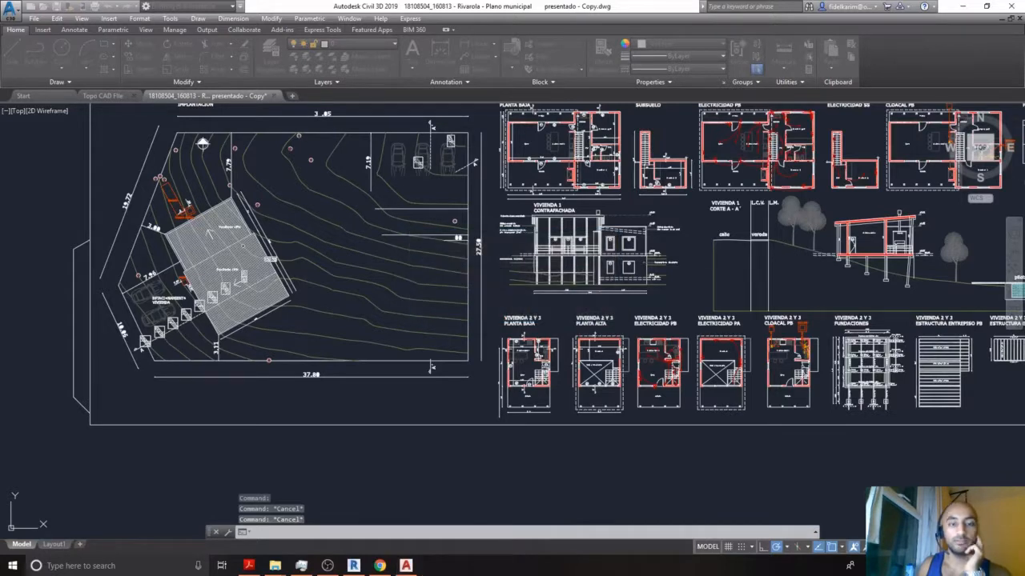
- Review the Civil 3D site drawing's contour lines, then return to Revit
{"action": "left_click", "coordinate": [102, 95]}
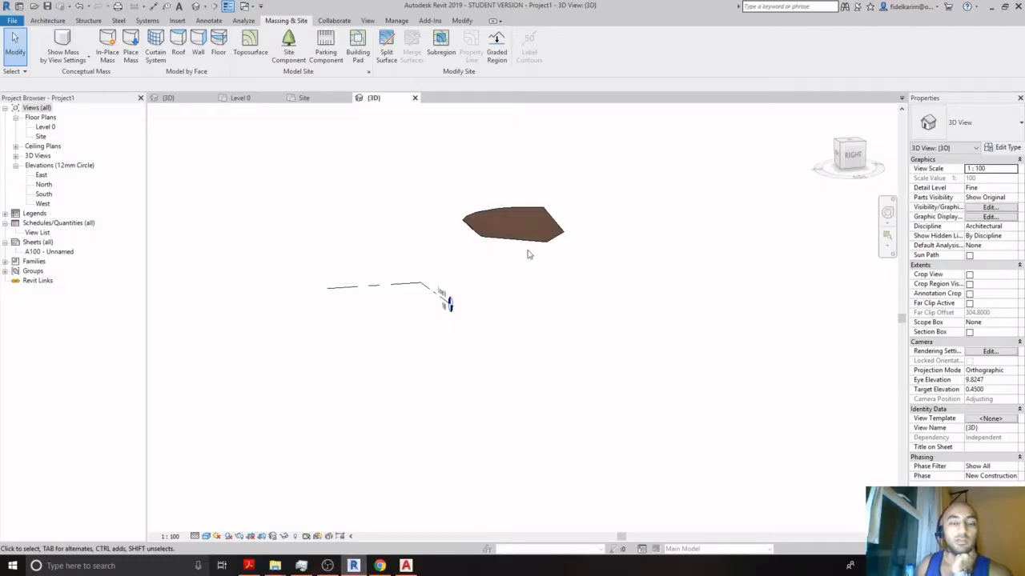
{"action": "mouse_move", "coordinate": [505, 230]}
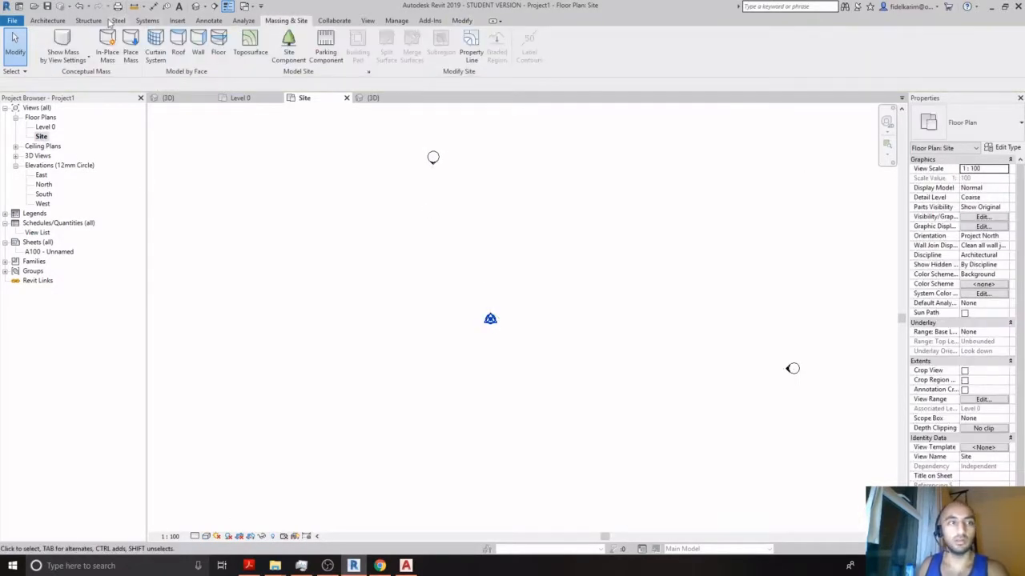
- Show the Site floor plan with the Insert tools for linking CAD files
{"action": "left_click", "coordinate": [189, 19]}
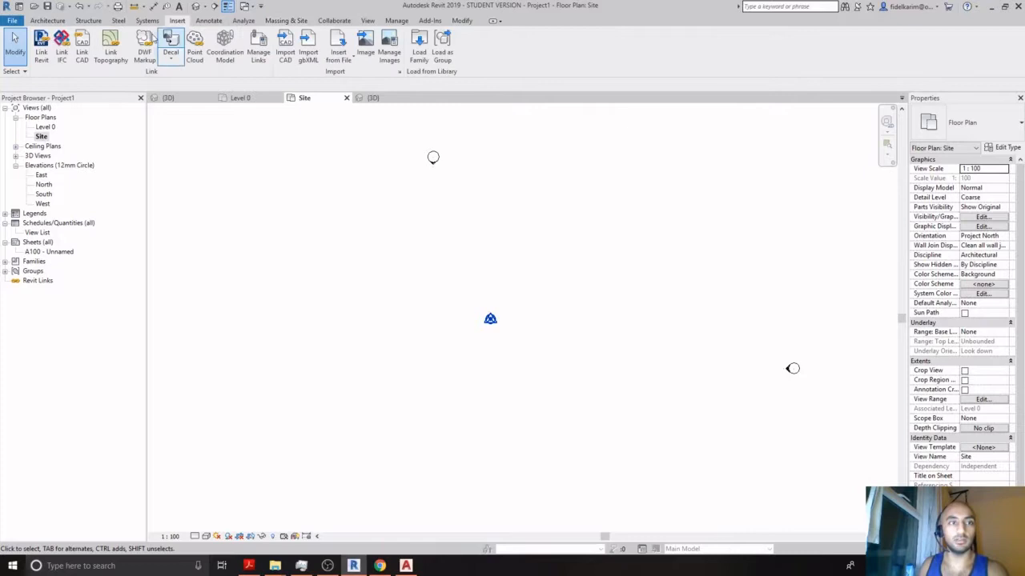
- Link the topography DWG from the OneDrive Autodesk folder into the Site plan
{"action": "left_click", "coordinate": [77, 45]}
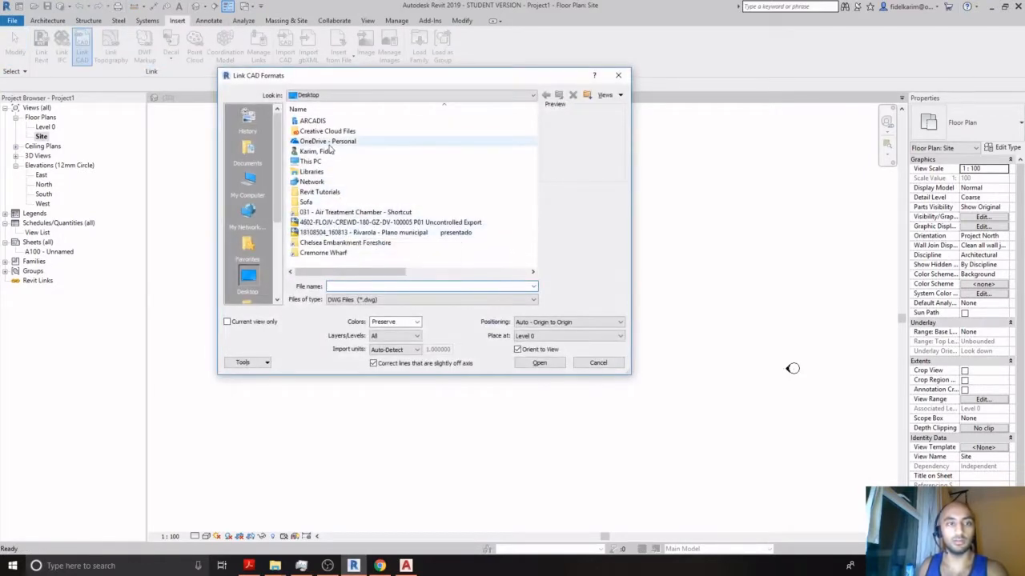
{"action": "left_click", "coordinate": [313, 161]}
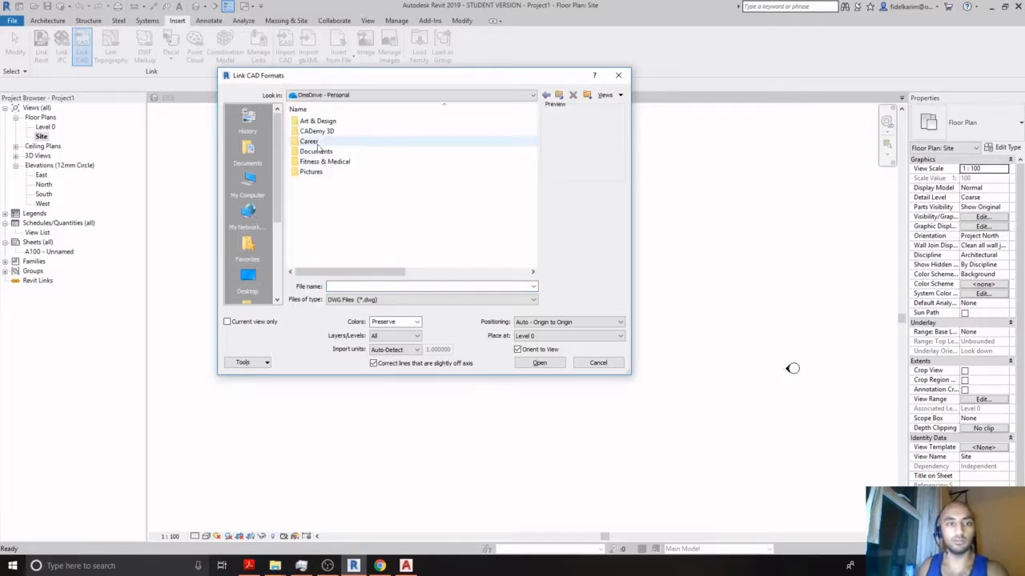
{"action": "left_click", "coordinate": [308, 141]}
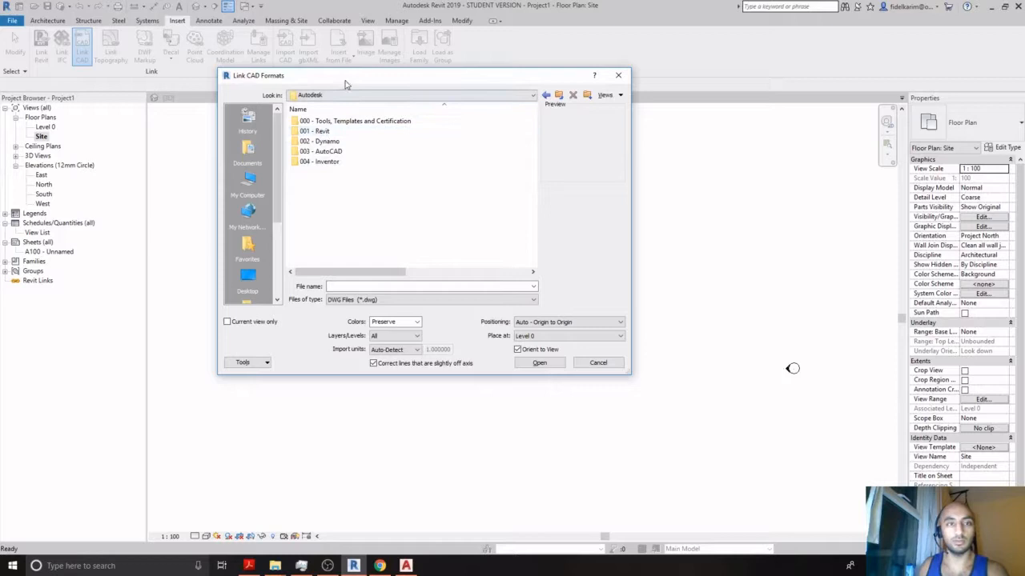
{"action": "left_click", "coordinate": [598, 363]}
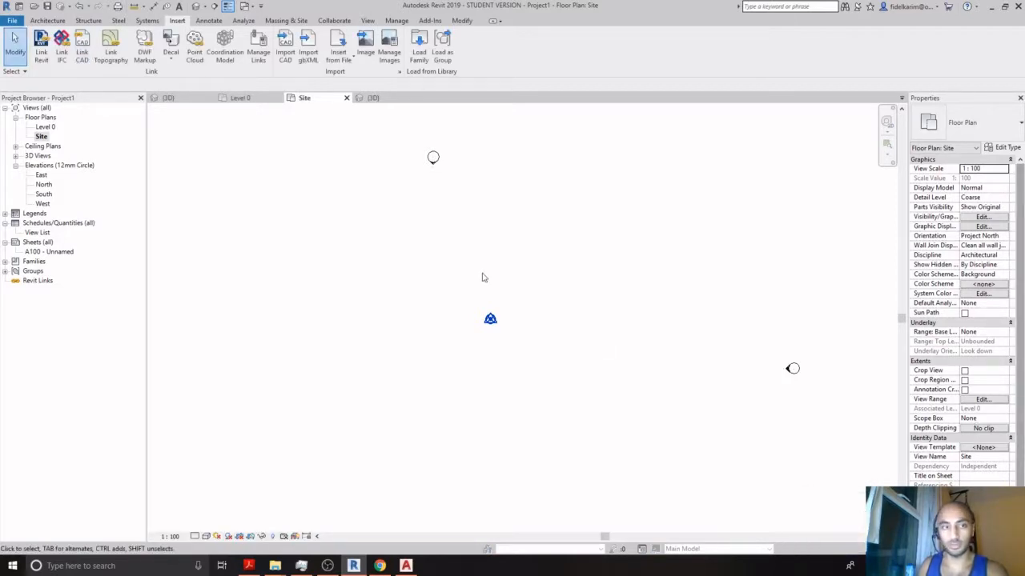
{"action": "left_click", "coordinate": [372, 97]}
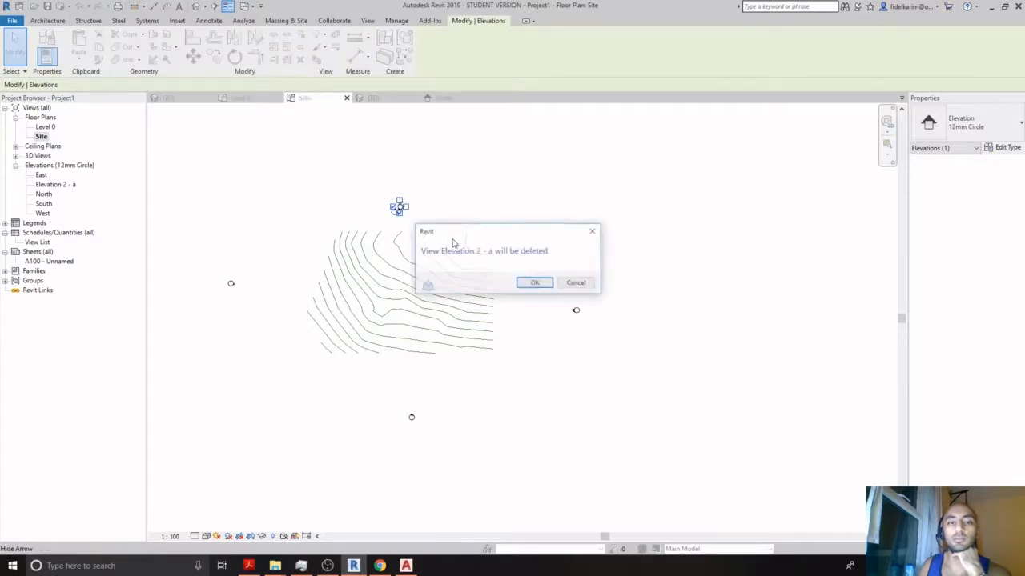
- Confirm deleting the stray Elevation 2 view and select the linked contour drawing to reposition it
{"action": "left_click", "coordinate": [535, 283]}
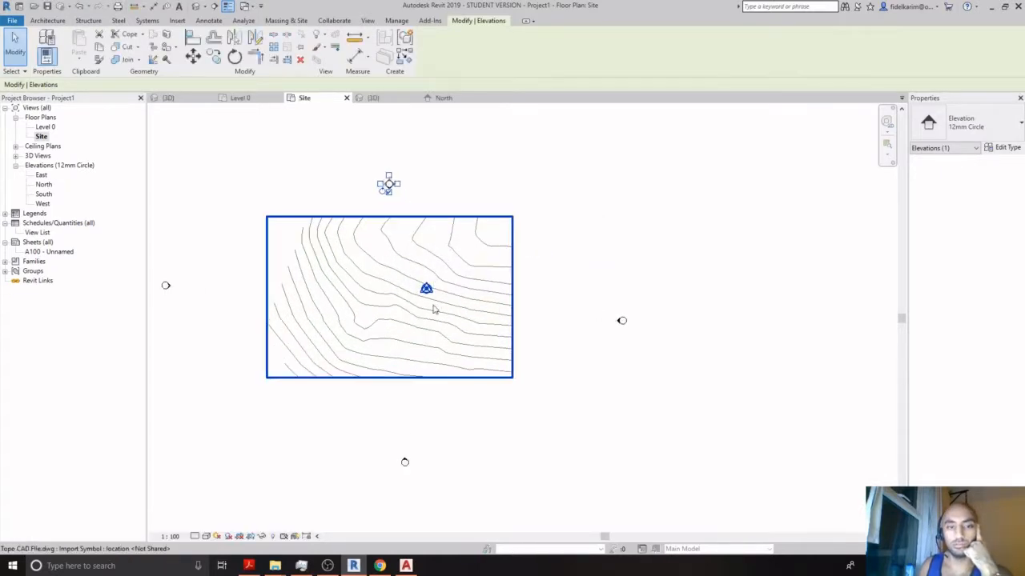
{"action": "left_click", "coordinate": [426, 288]}
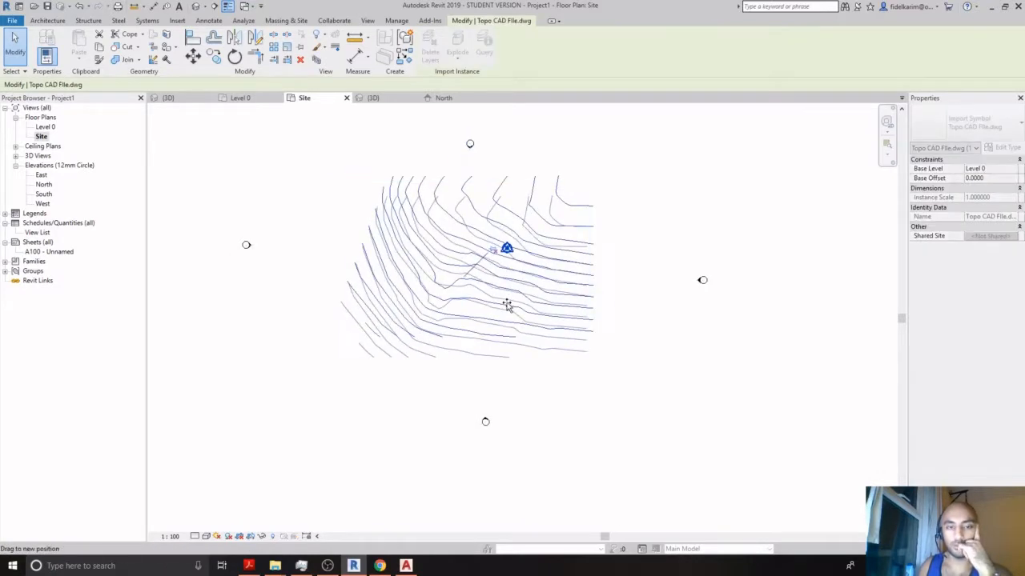
{"action": "left_click", "coordinate": [507, 304]}
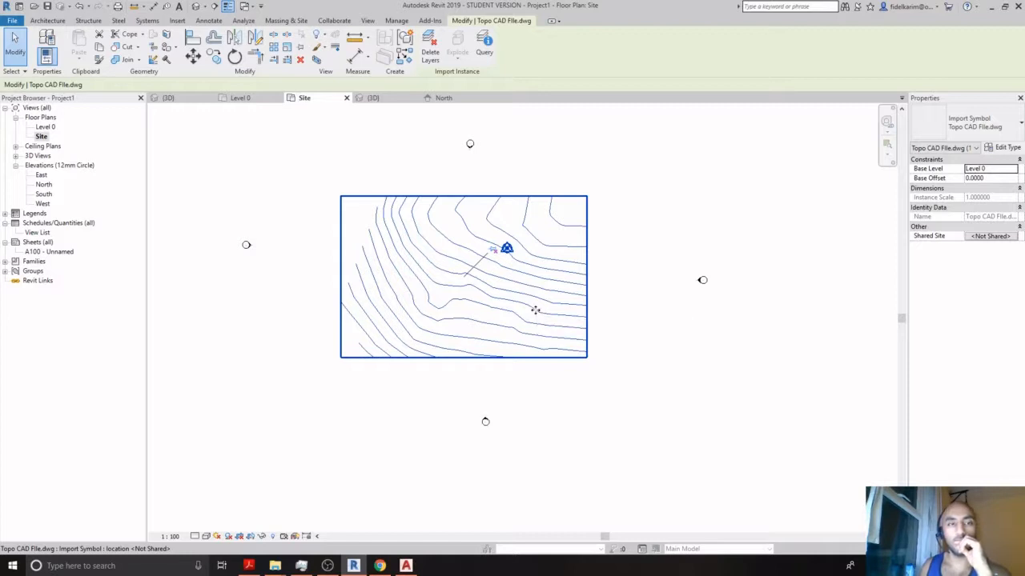
{"action": "mouse_move", "coordinate": [534, 311]}
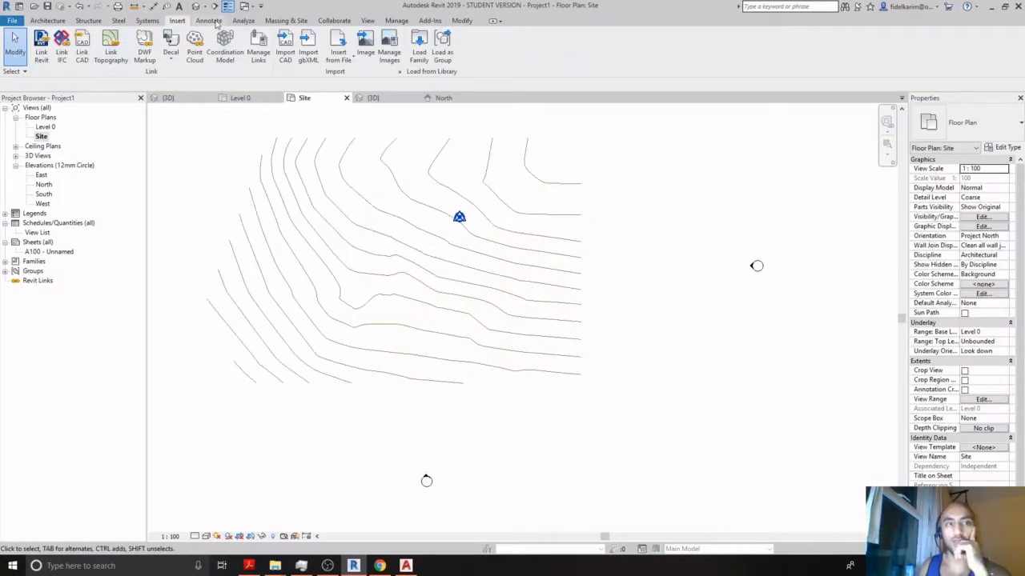
- Generate toposurface points from the linked DWG import instance, keeping only layer 0
{"action": "left_click", "coordinate": [285, 21]}
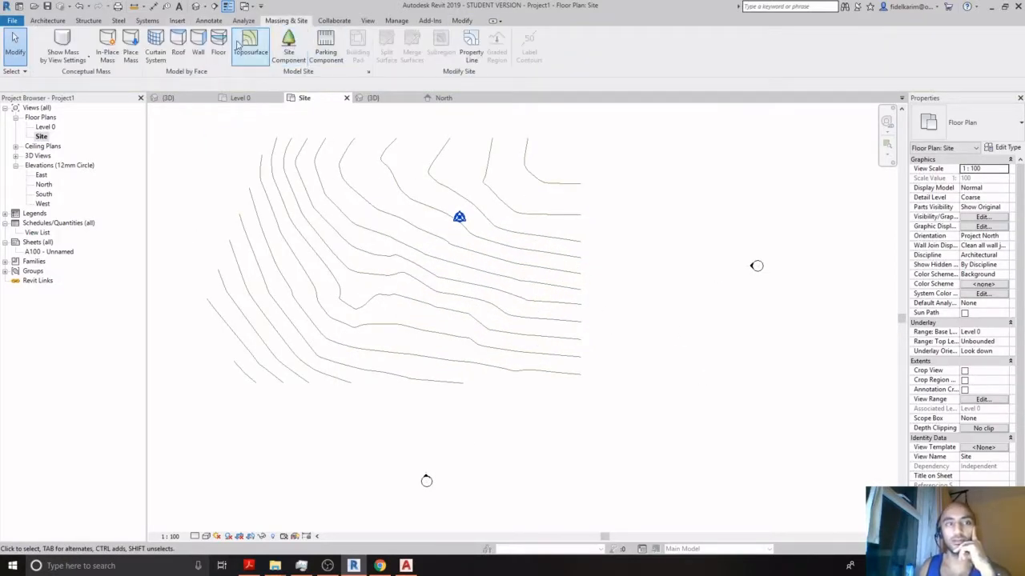
{"action": "left_click", "coordinate": [250, 42]}
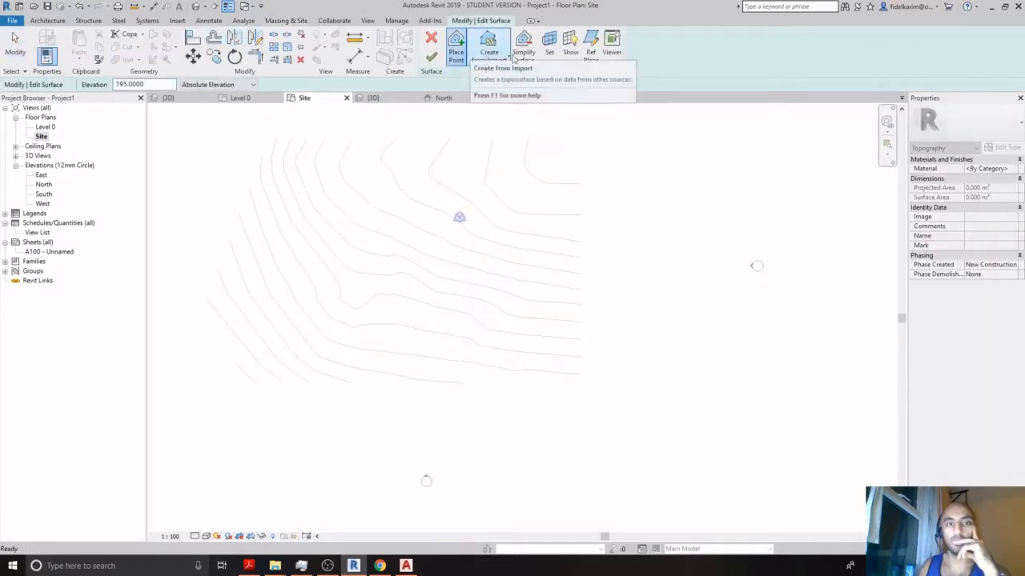
{"action": "left_click", "coordinate": [488, 44]}
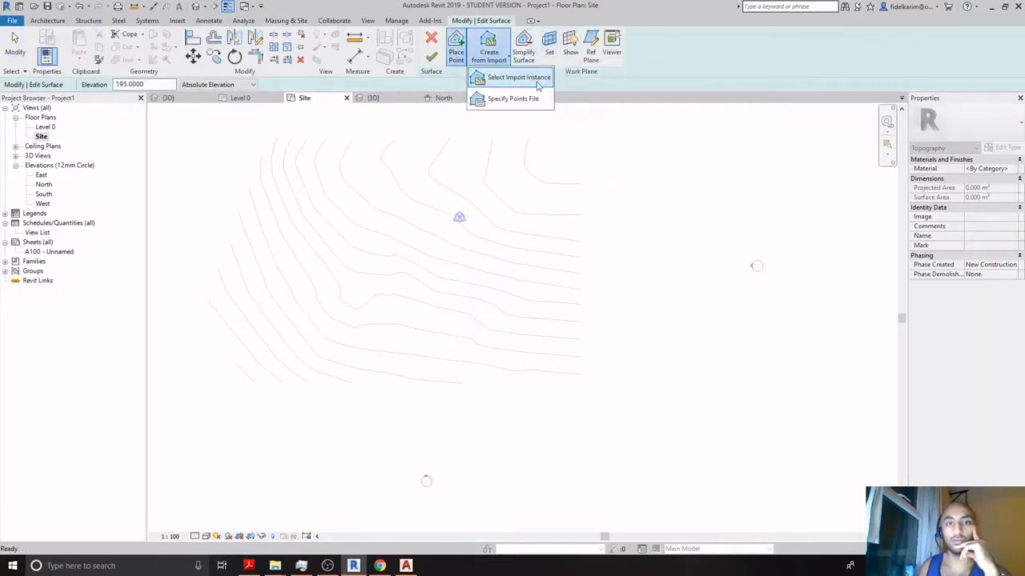
{"action": "left_click", "coordinate": [514, 78]}
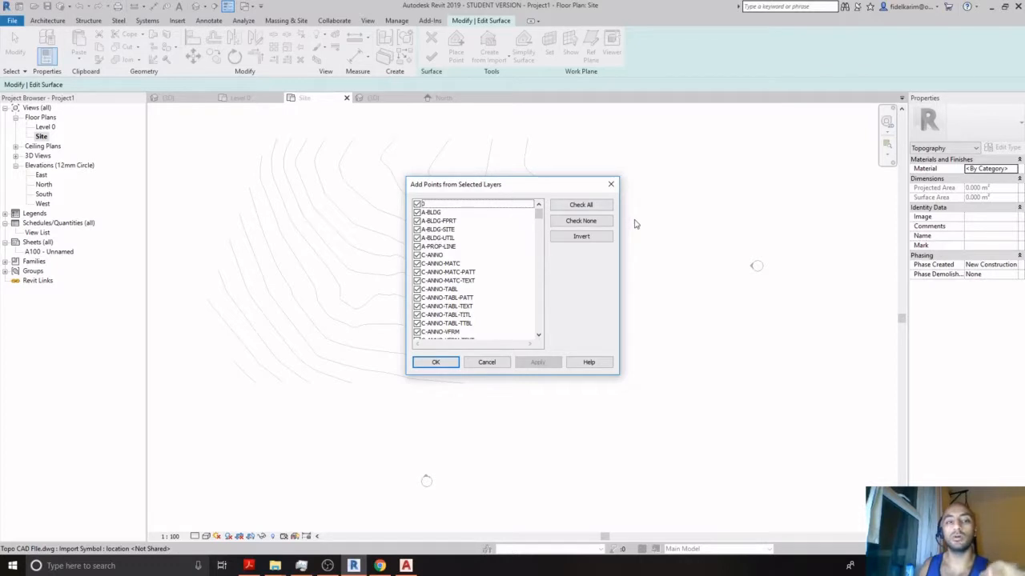
{"action": "left_click", "coordinate": [580, 220]}
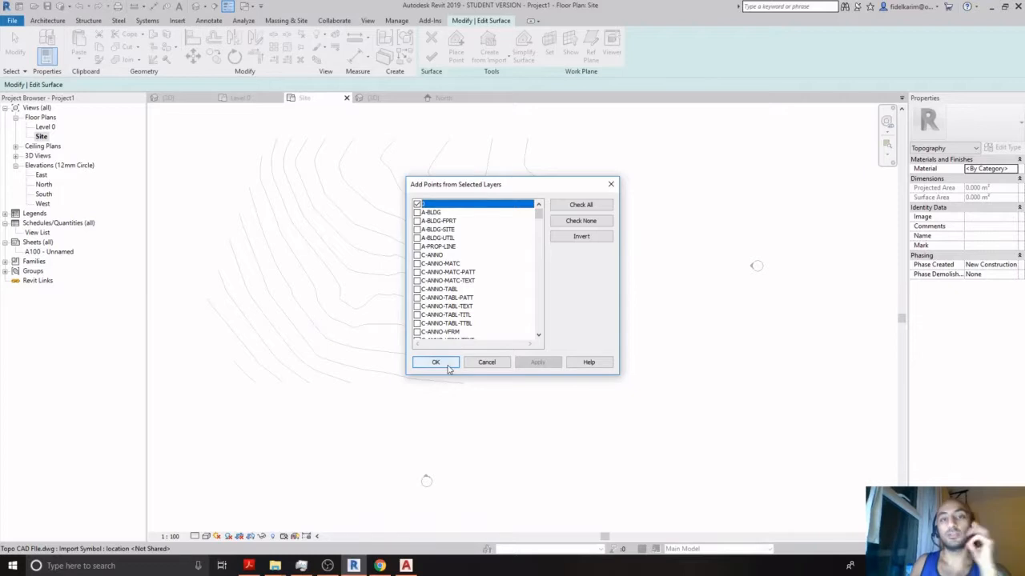
{"action": "left_click", "coordinate": [436, 363]}
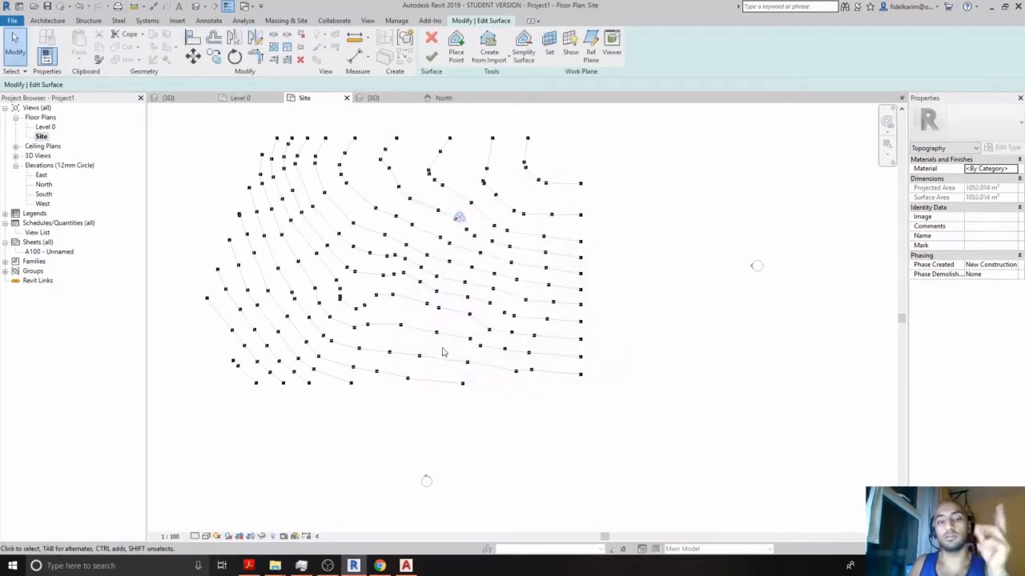
{"action": "mouse_move", "coordinate": [532, 228]}
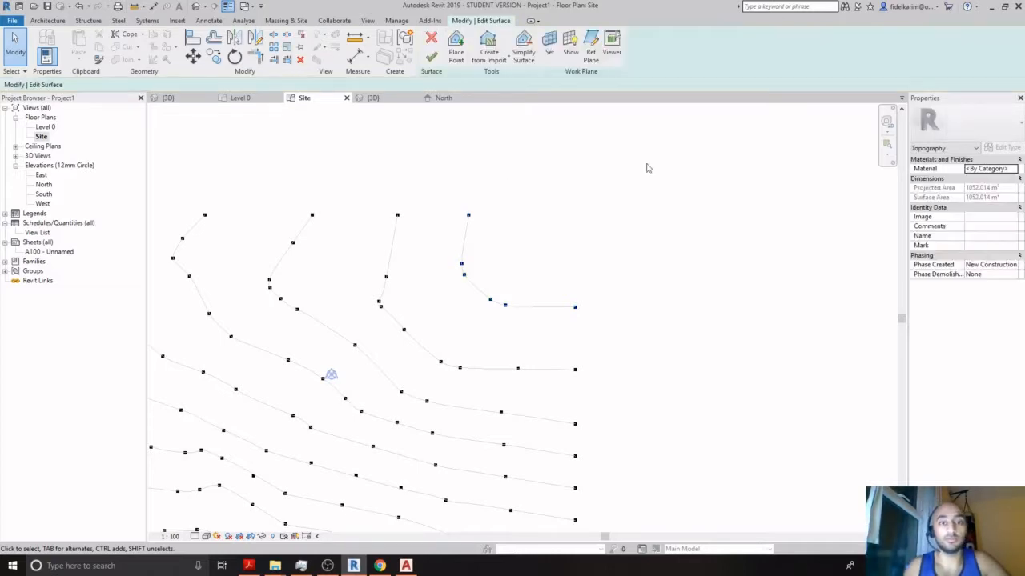
- Bring up the site plan's own properties to change its underlay base level
{"action": "left_click", "coordinate": [41, 136]}
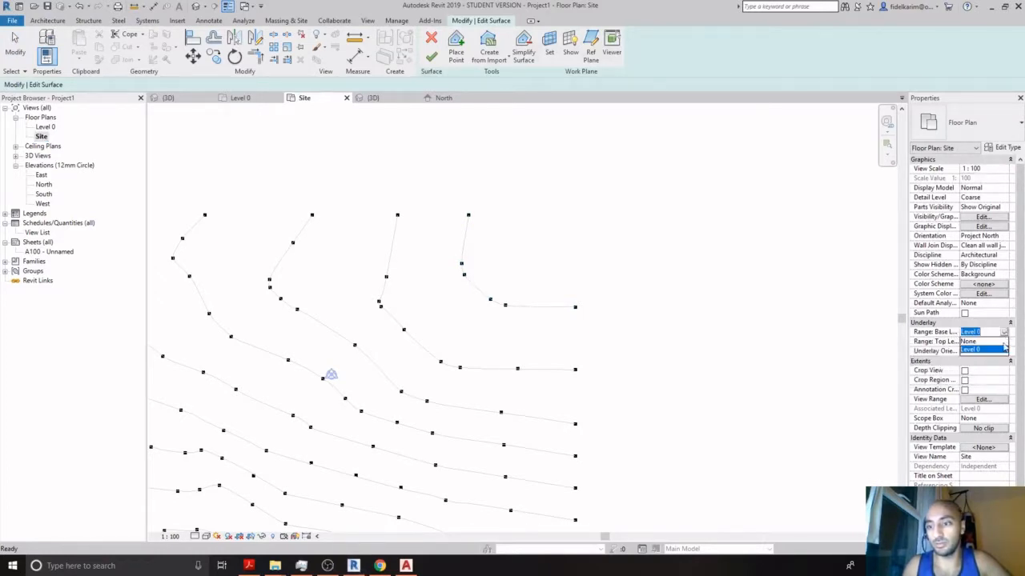
{"action": "mouse_move", "coordinate": [732, 324]}
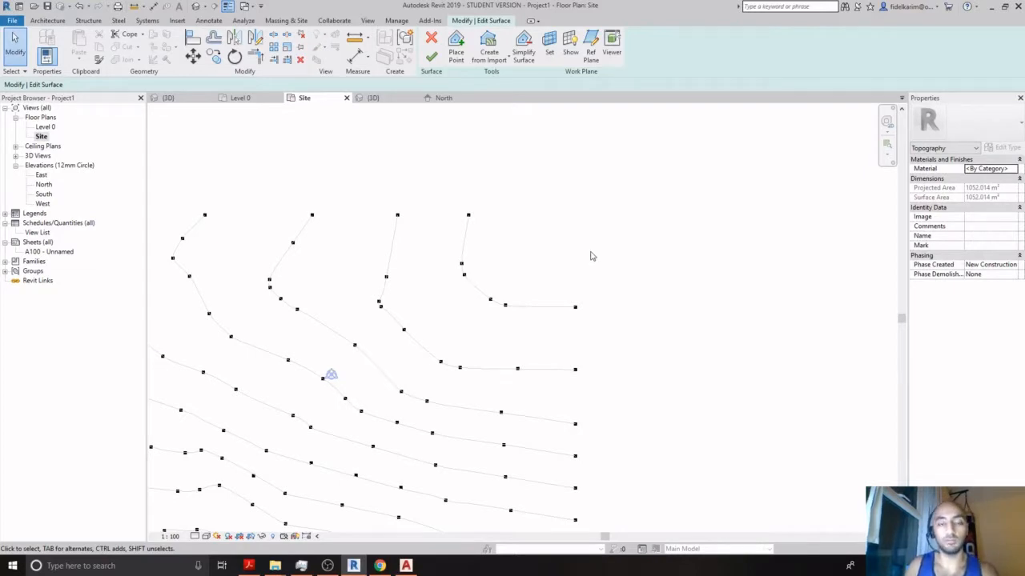
{"action": "mouse_move", "coordinate": [462, 81]}
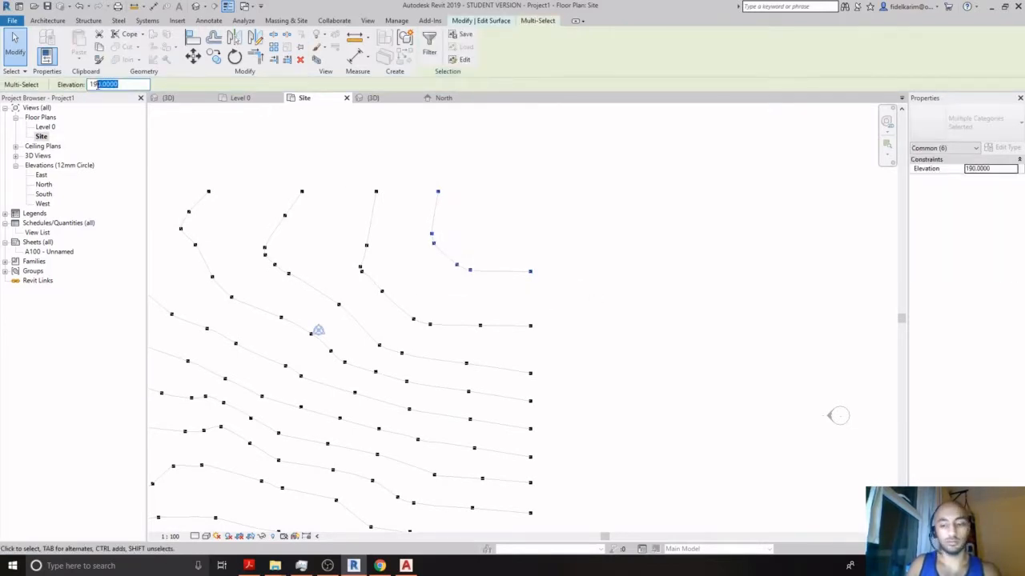
- Enter elevations 194.5, 195 and 195.5 for the successive contour lines' points
{"action": "type", "text": "194.5"}
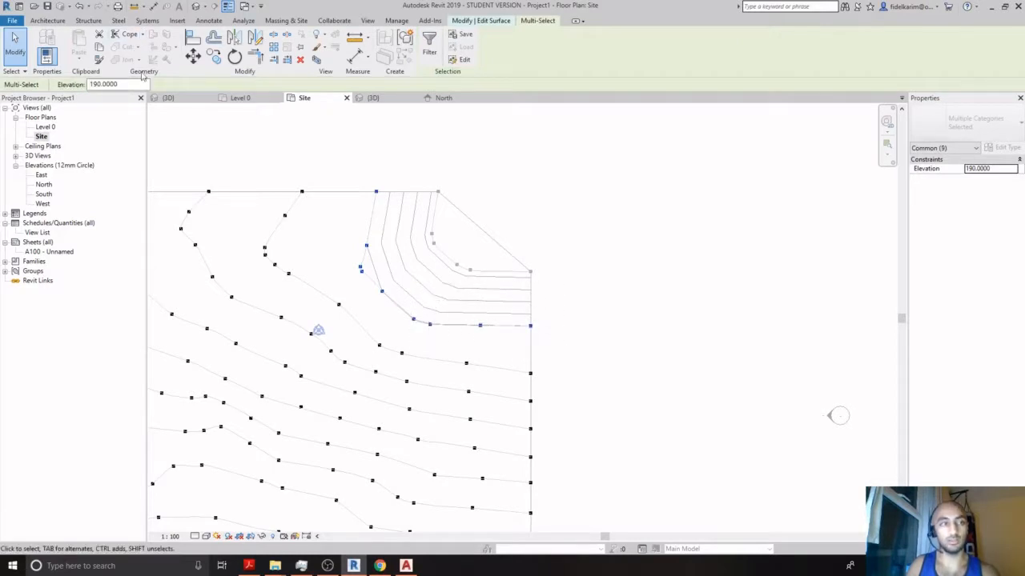
{"action": "type", "text": "195"}
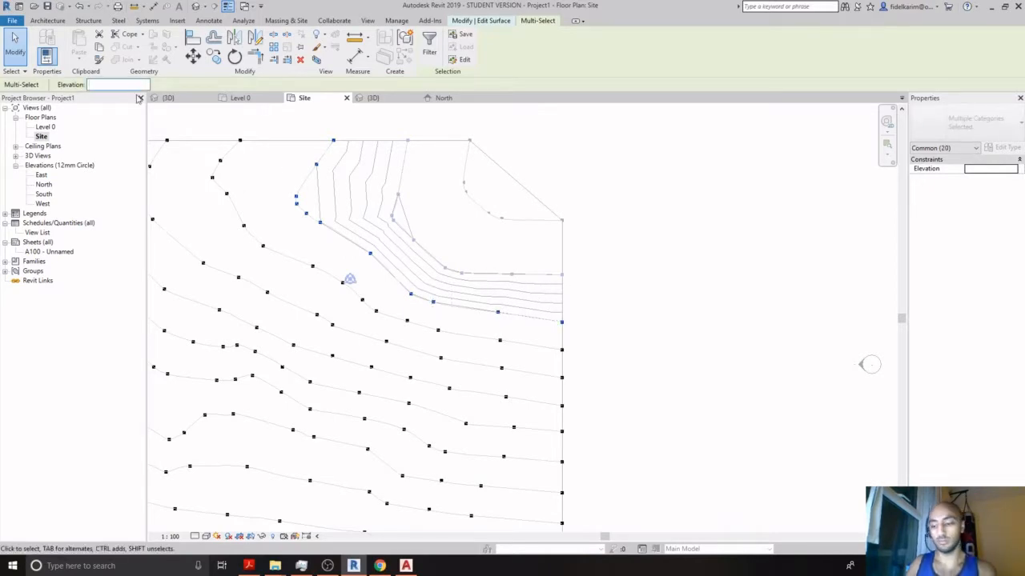
{"action": "type", "text": "195.5"}
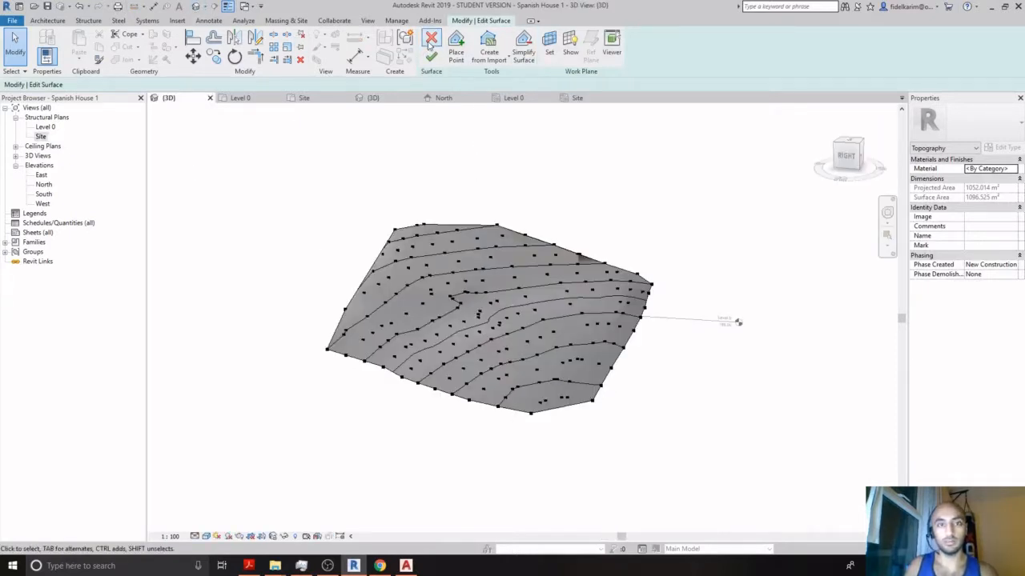
- Finish the toposurface, select it, and browse its Material property
{"action": "left_click", "coordinate": [430, 39]}
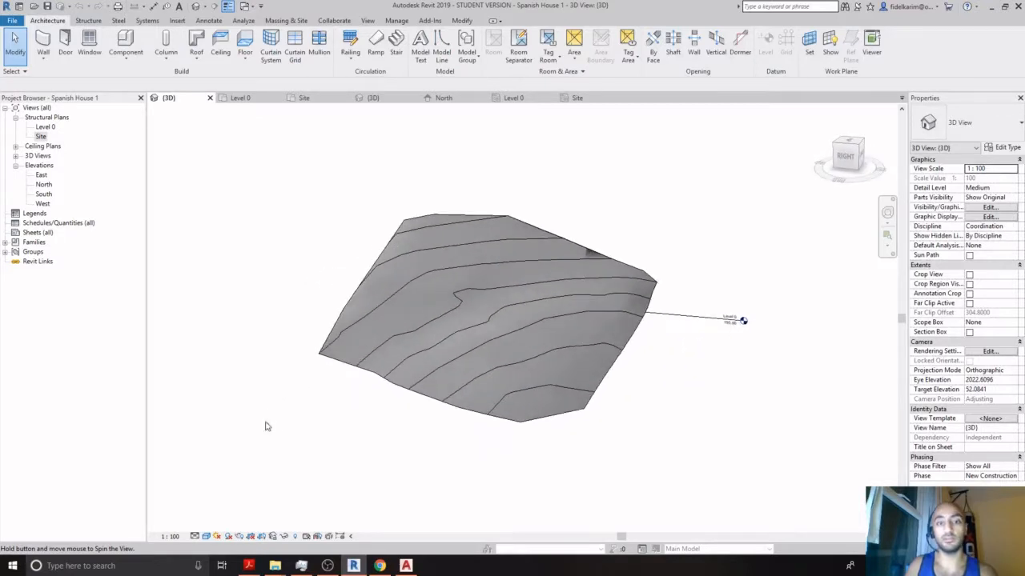
{"action": "left_click", "coordinate": [497, 304]}
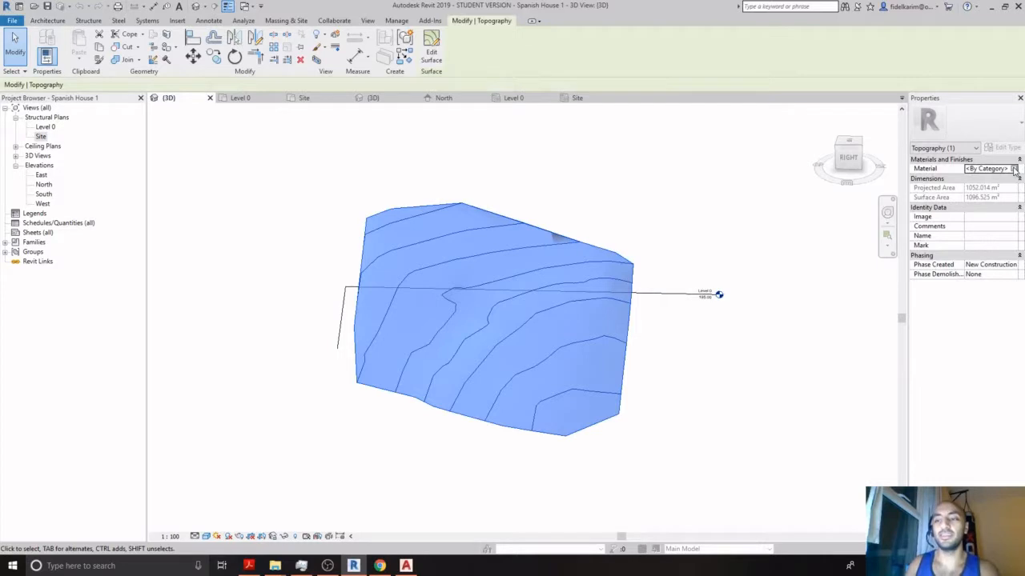
{"action": "left_click", "coordinate": [1014, 169]}
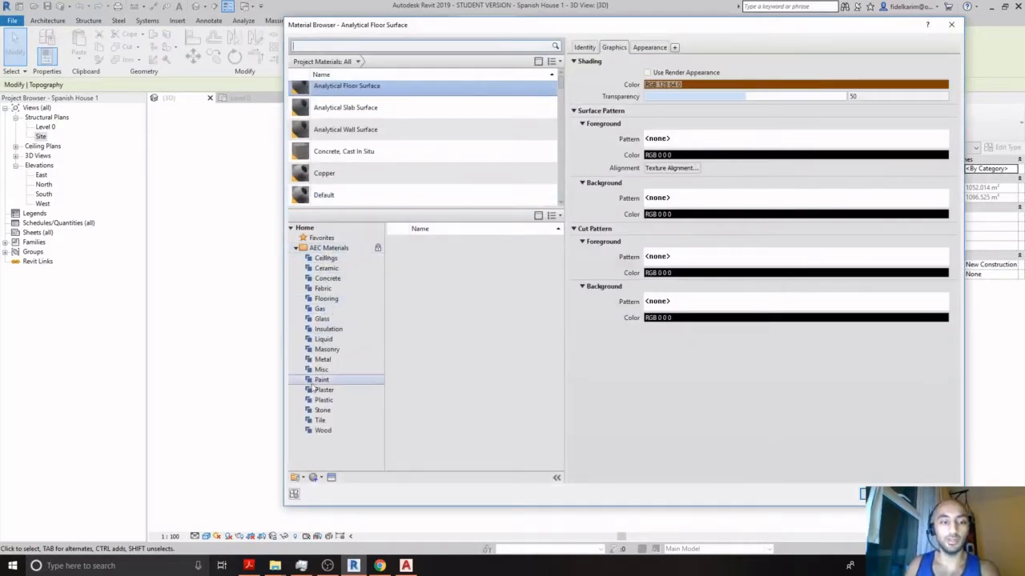
- Search the library for soil, add Earth with Use Render Appearance, and apply it
{"action": "left_click", "coordinate": [322, 410]}
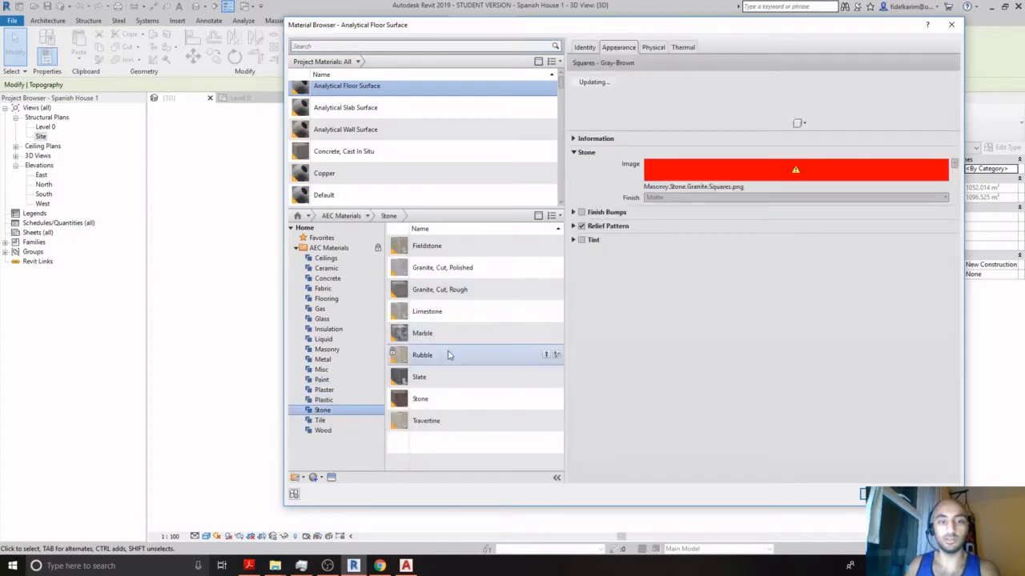
{"action": "left_click", "coordinate": [322, 318]}
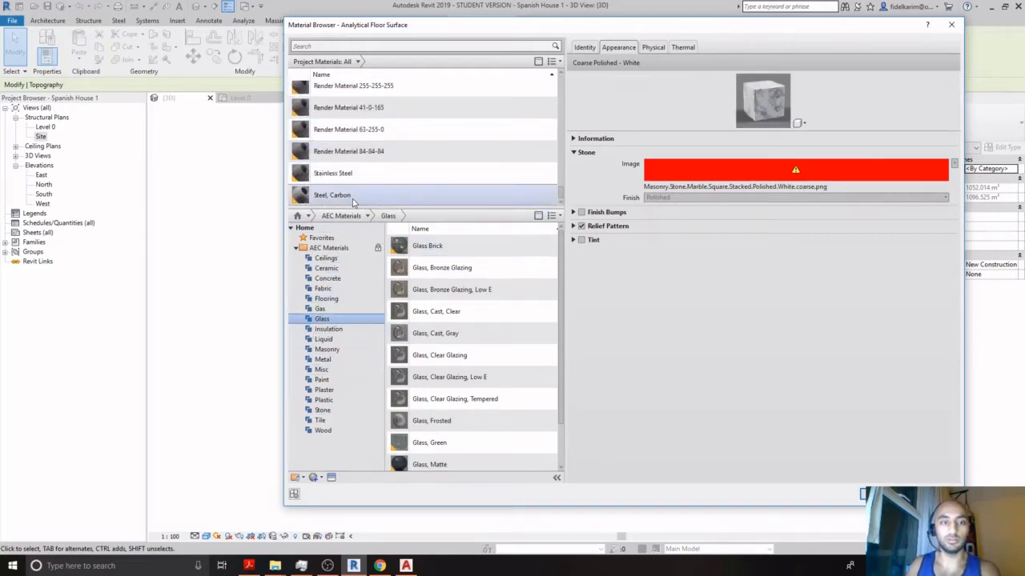
{"action": "left_click", "coordinate": [424, 46]}
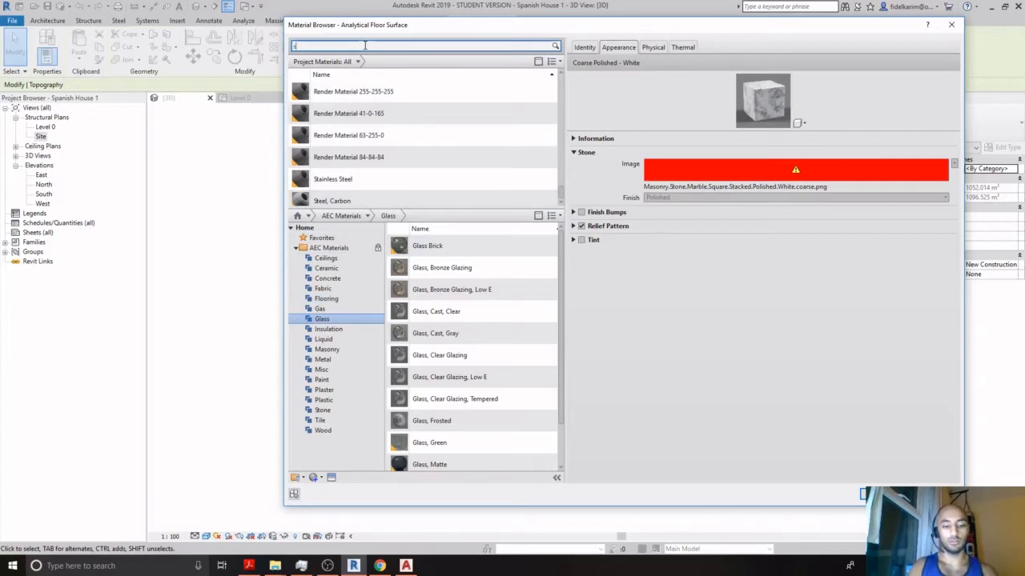
{"action": "type", "text": "soik"}
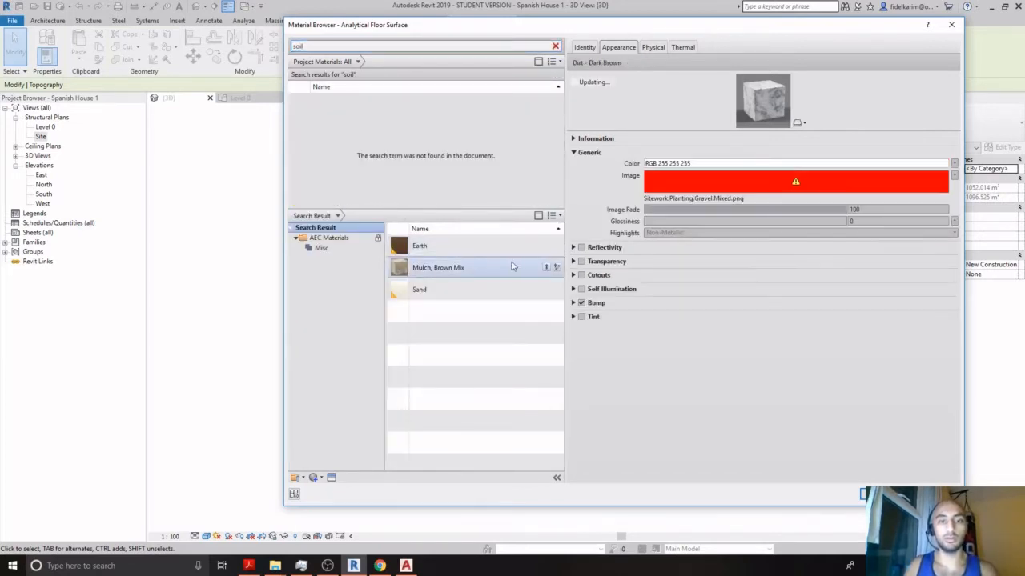
{"action": "left_click", "coordinate": [420, 246]}
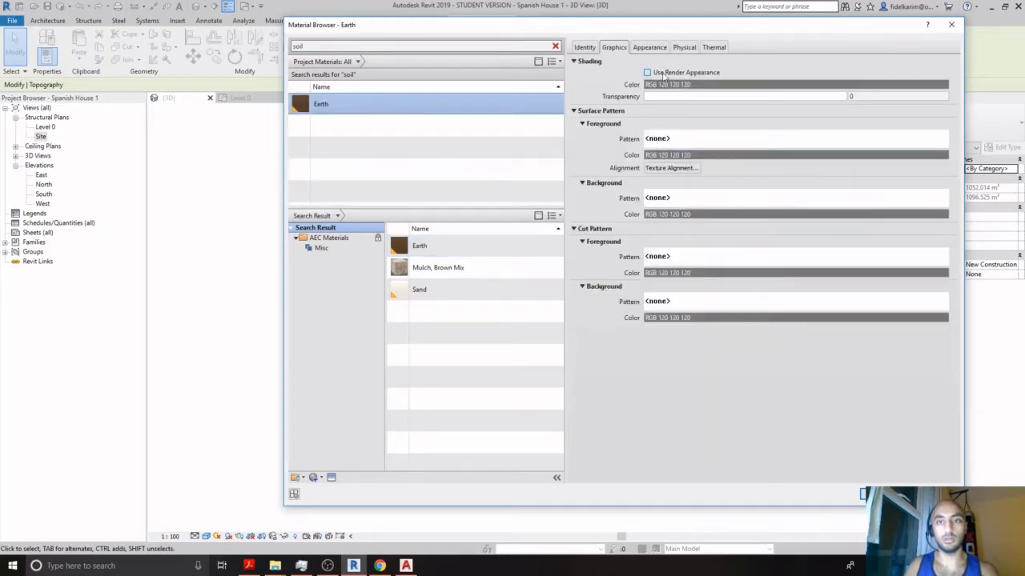
{"action": "left_click", "coordinate": [646, 72]}
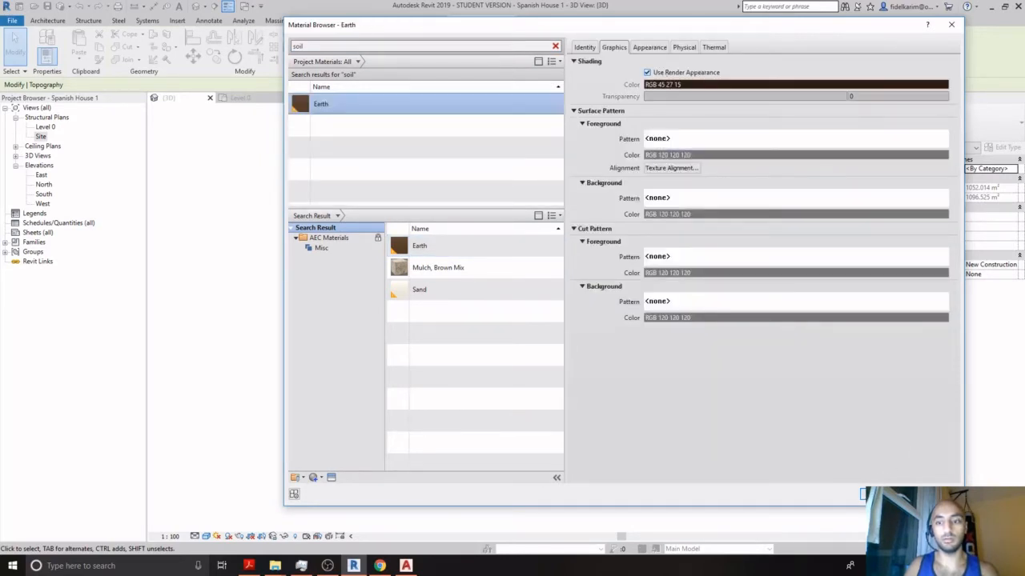
{"action": "left_click", "coordinate": [952, 29]}
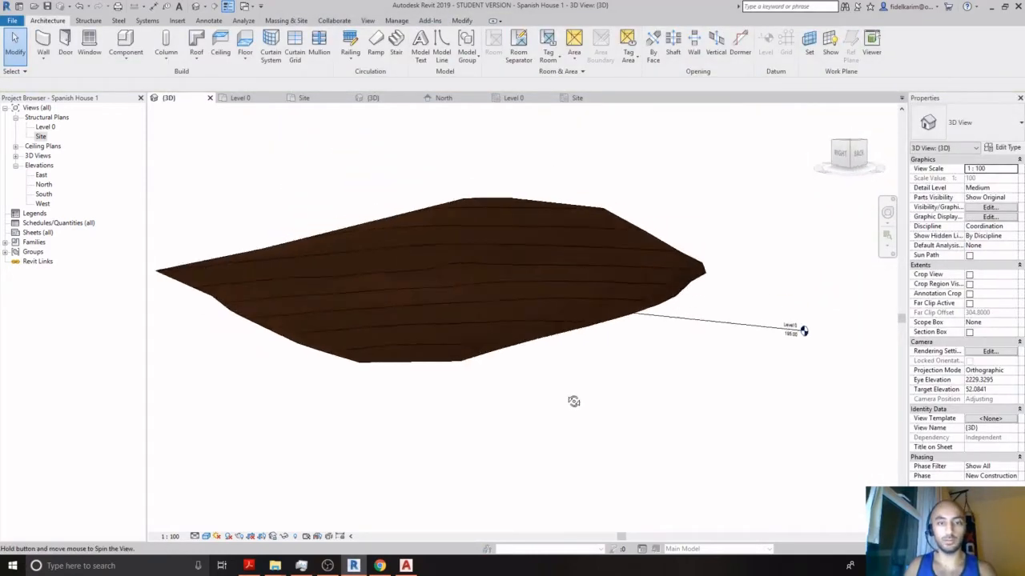
{"action": "left_click_drag", "start_coordinate": [573, 401], "coordinate": [636, 463]}
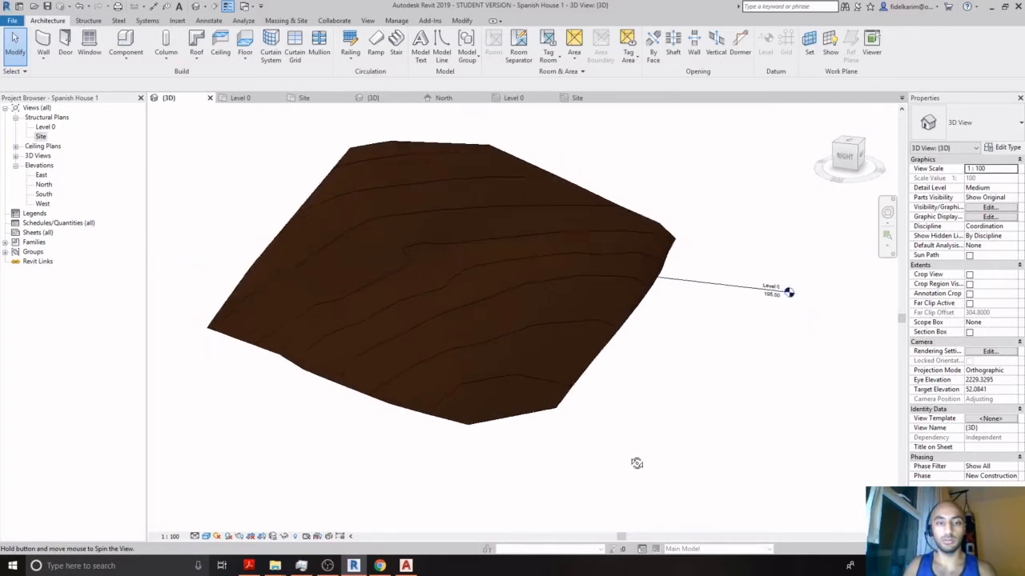